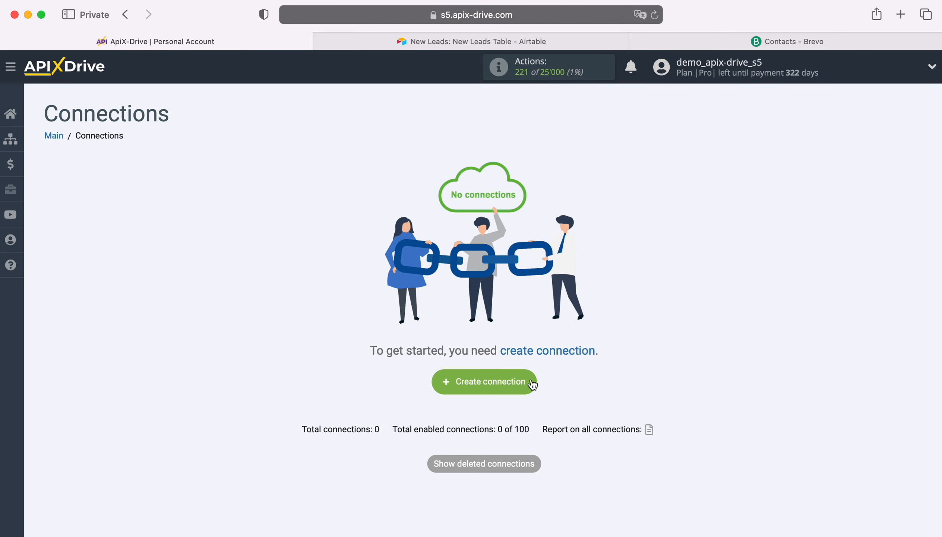
# - Create a new connection with Airtable as source and the Get ROWS (new) action
pyautogui.click(485, 381)
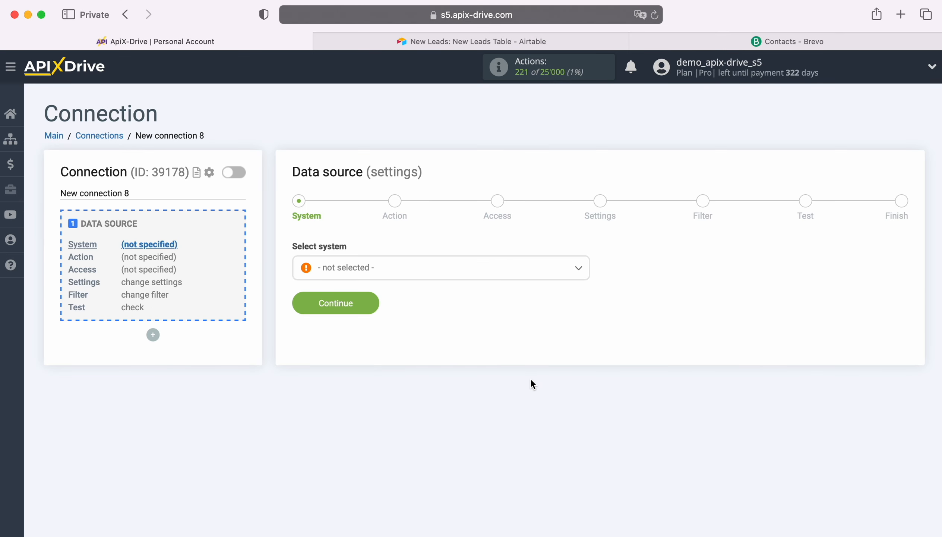
pyautogui.click(440, 268)
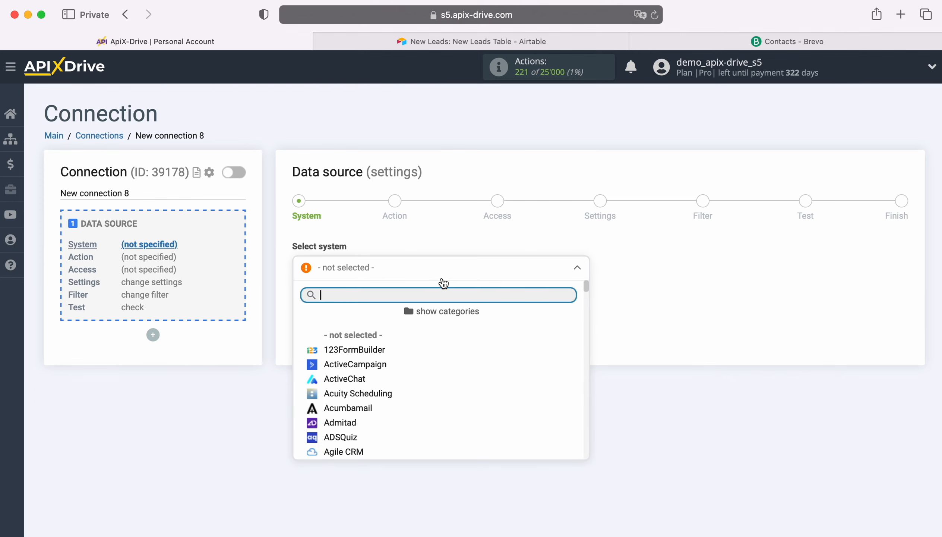
pyautogui.scroll(-3)
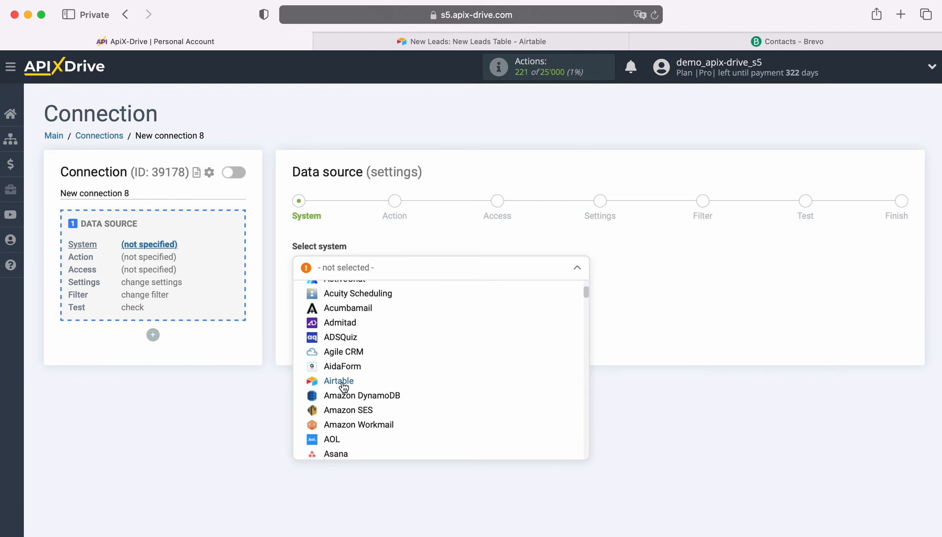
pyautogui.click(339, 381)
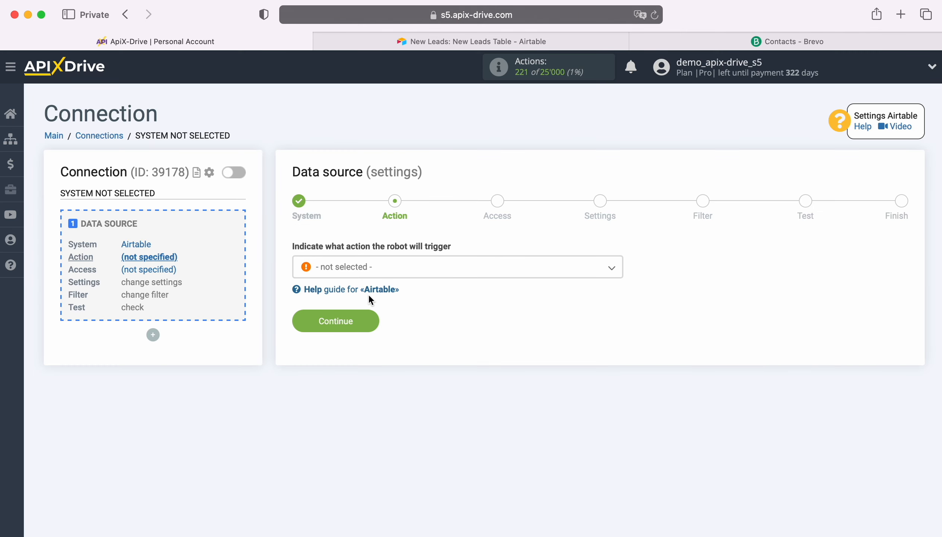
pyautogui.click(457, 266)
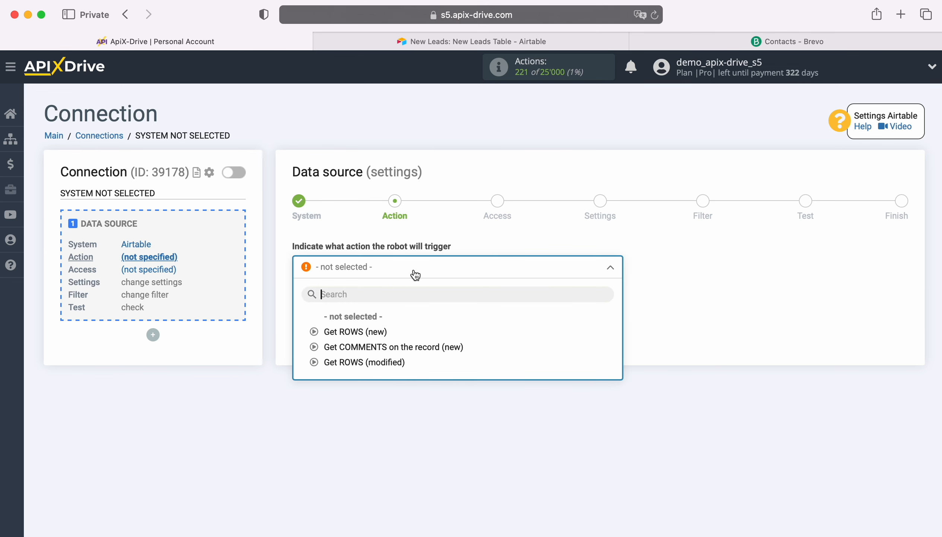
pyautogui.click(355, 330)
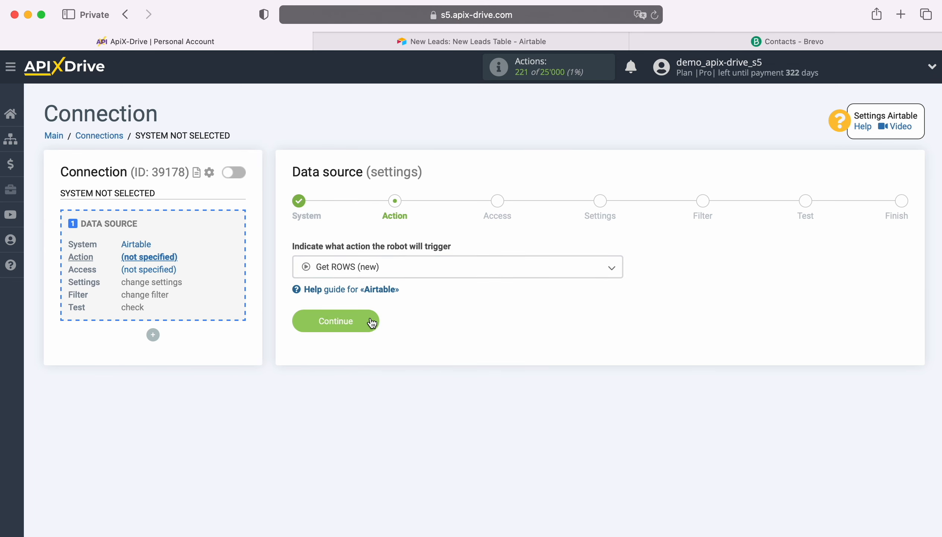
pyautogui.click(336, 320)
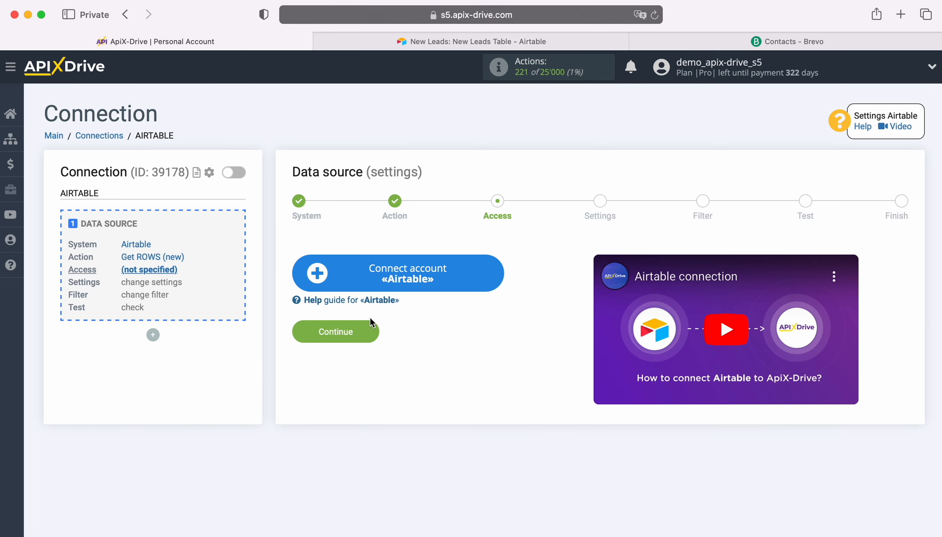
pyautogui.moveTo(478, 286)
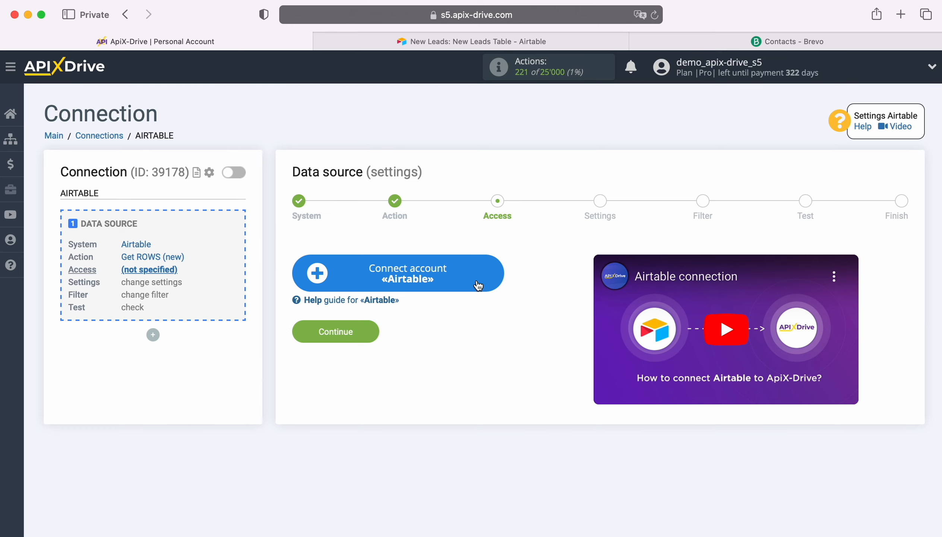
# - Connect an Airtable account, signing in with the saved credentials
pyautogui.click(397, 272)
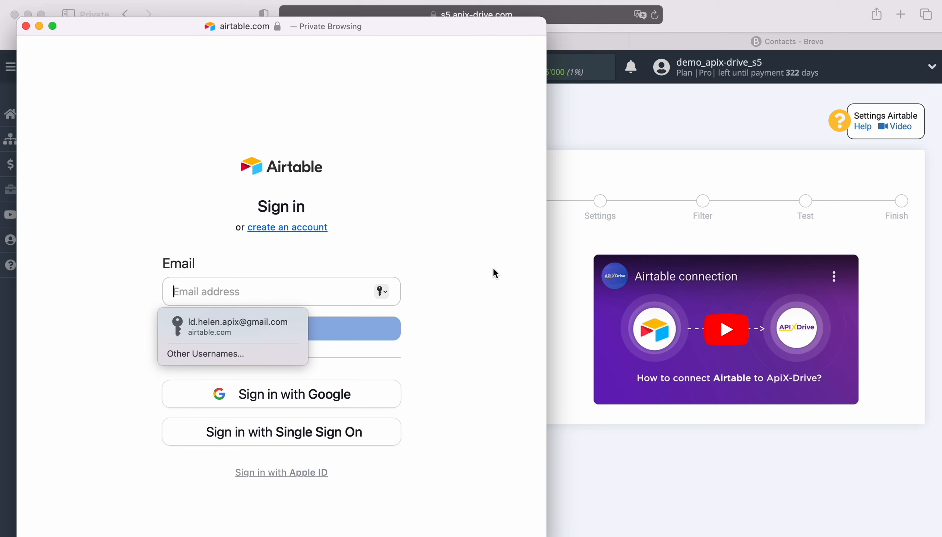
pyautogui.click(232, 327)
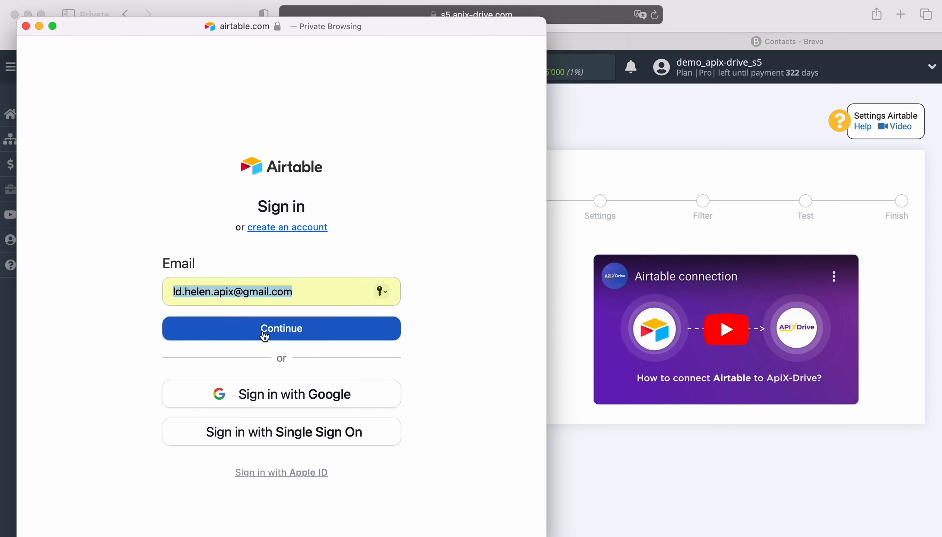
pyautogui.click(280, 328)
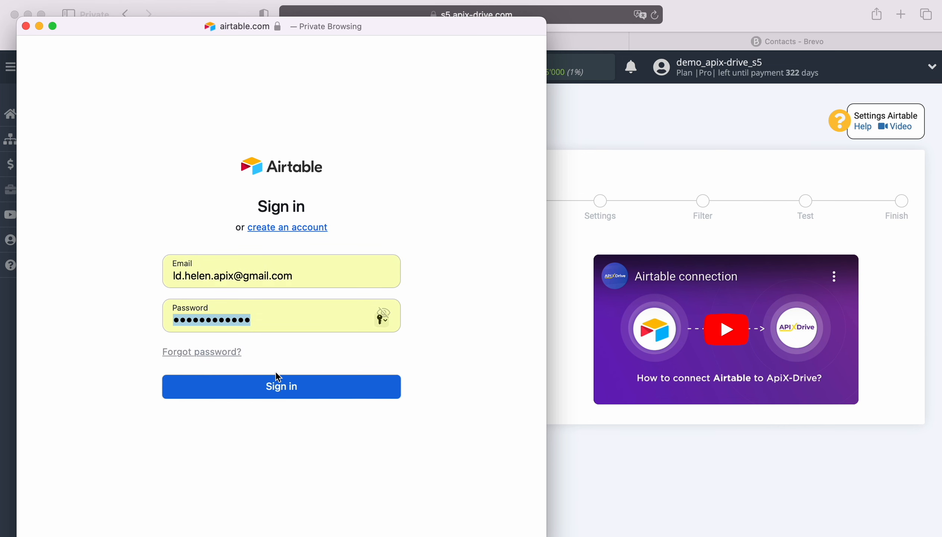
pyautogui.click(280, 386)
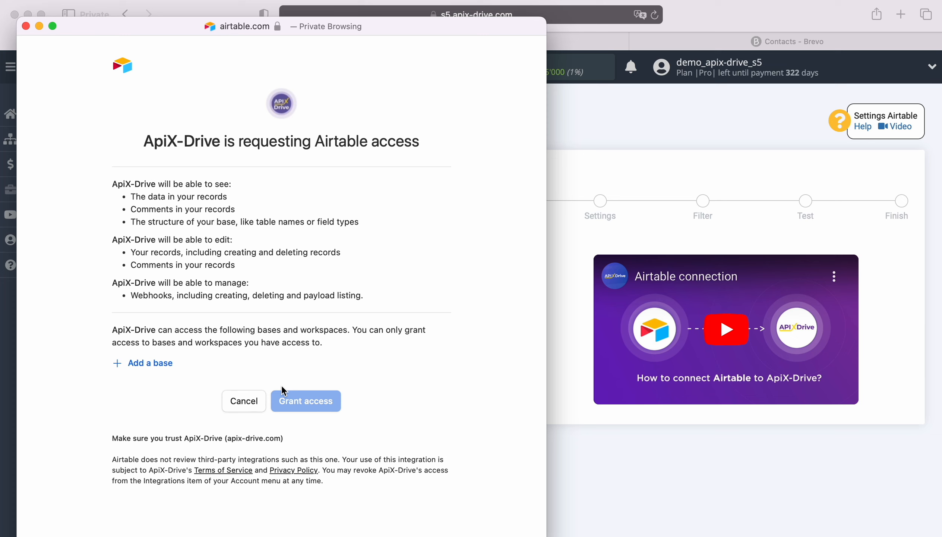
# - Share the New Orders and New Leads bases and grant ApiX-Drive access
pyautogui.click(151, 362)
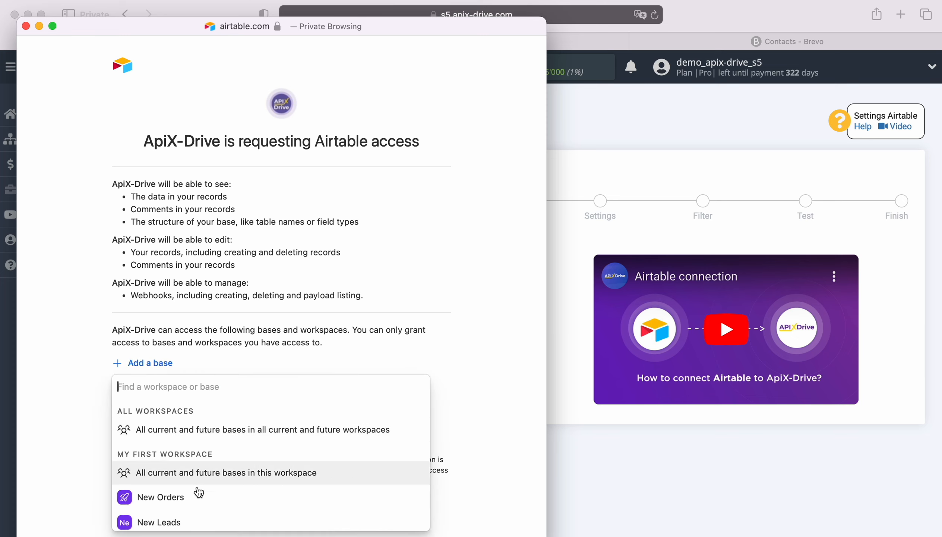
pyautogui.click(160, 496)
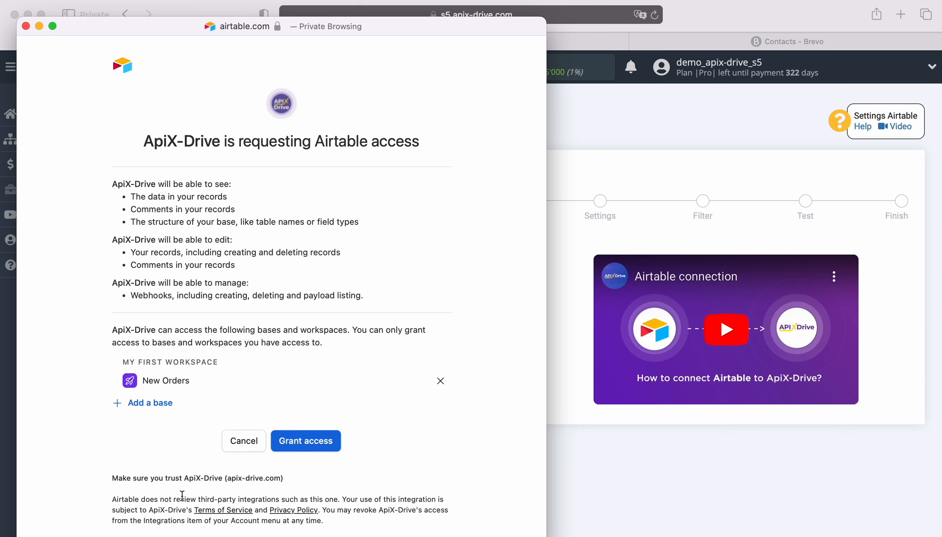
pyautogui.click(174, 380)
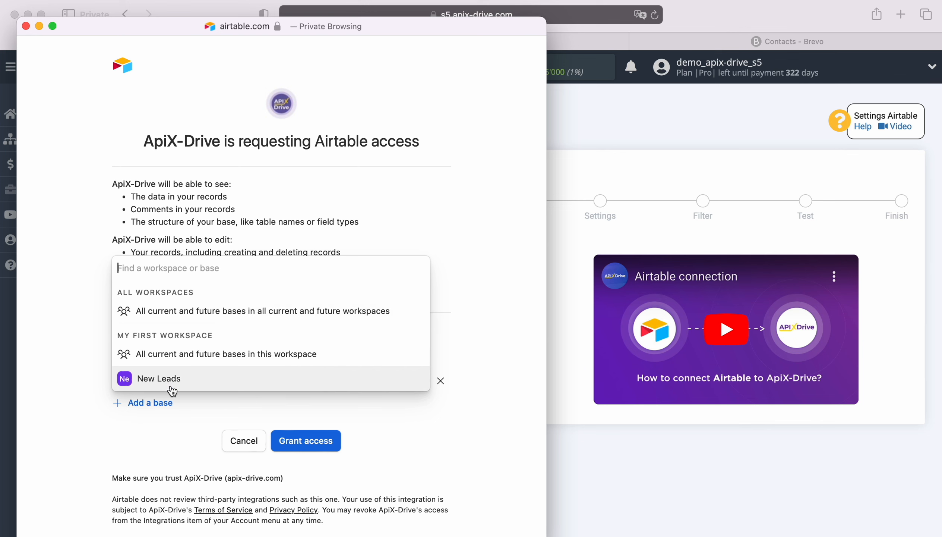
pyautogui.click(159, 378)
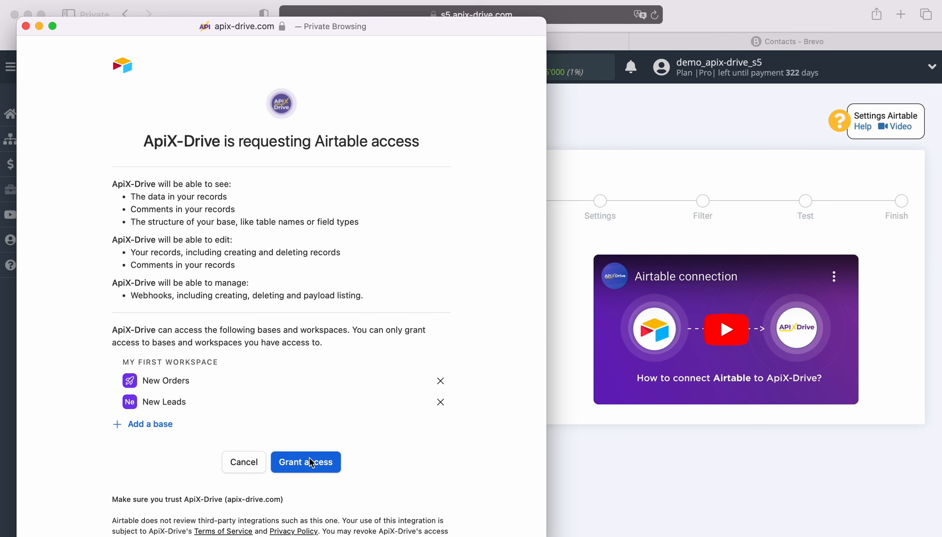
pyautogui.click(305, 462)
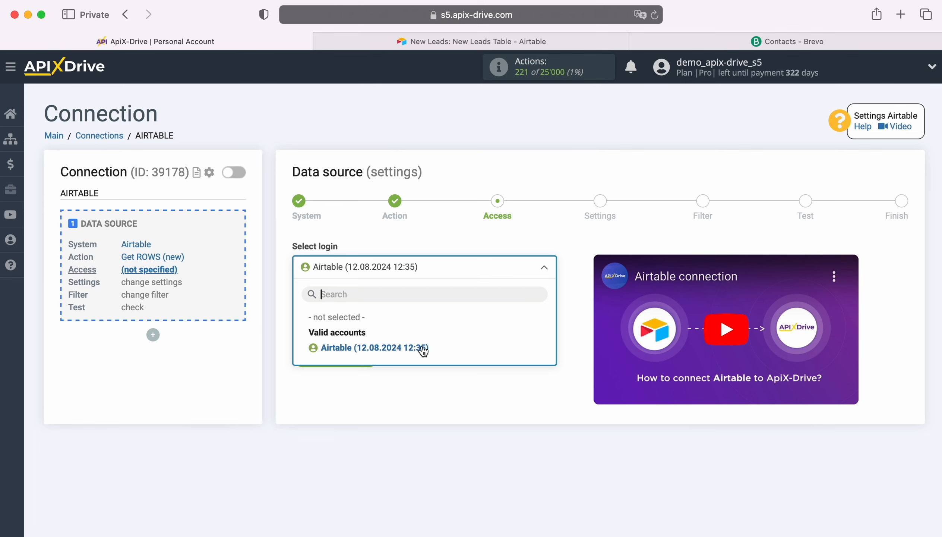
# - Select the Airtable login, then set base New Leads, New Leads Table and Created column
pyautogui.click(368, 348)
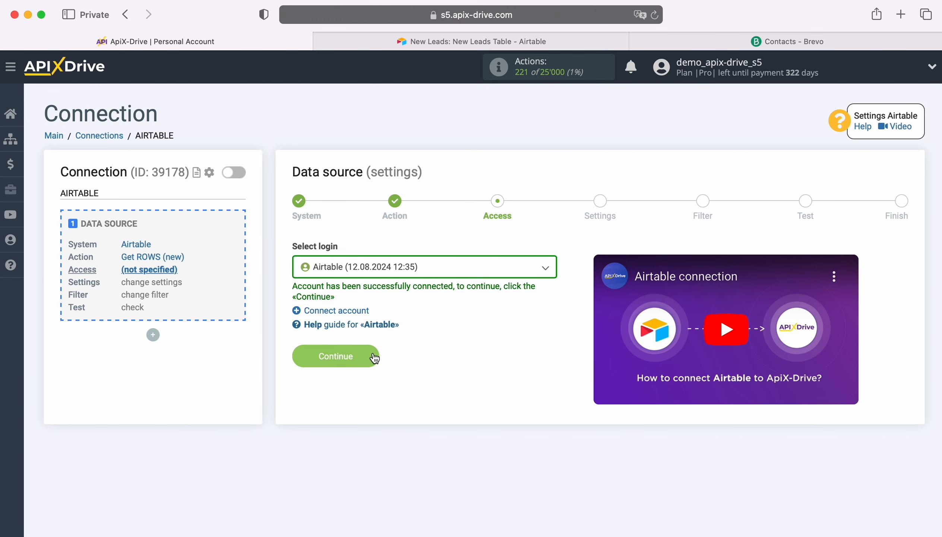
pyautogui.click(336, 355)
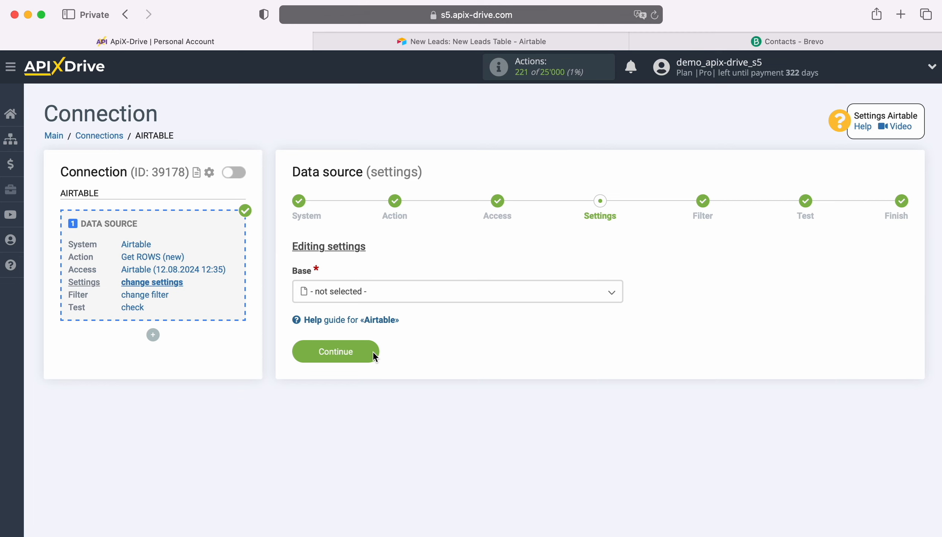
pyautogui.click(457, 290)
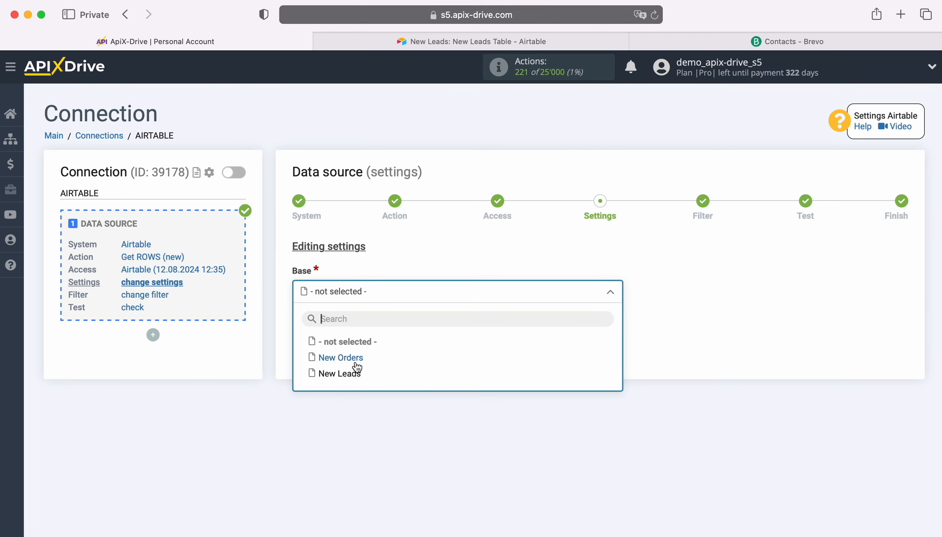
pyautogui.click(340, 373)
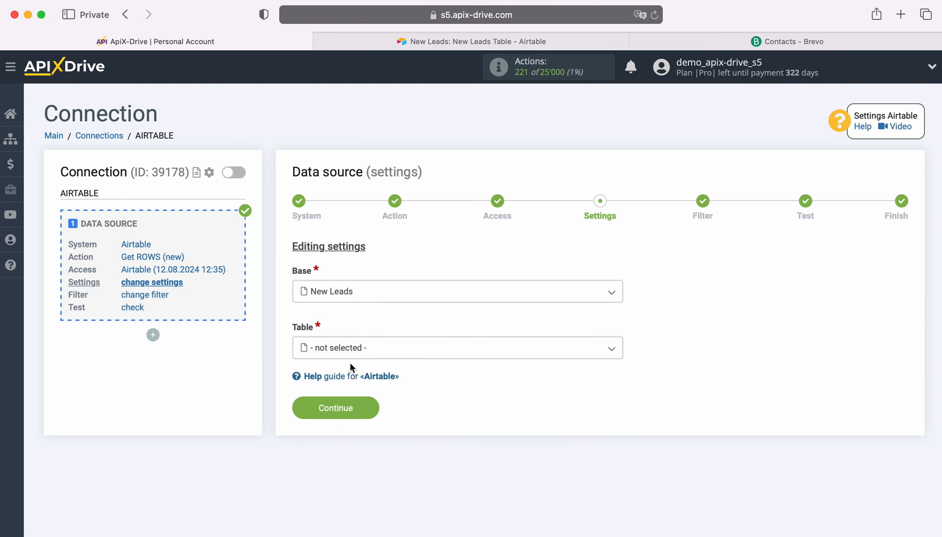
pyautogui.click(457, 347)
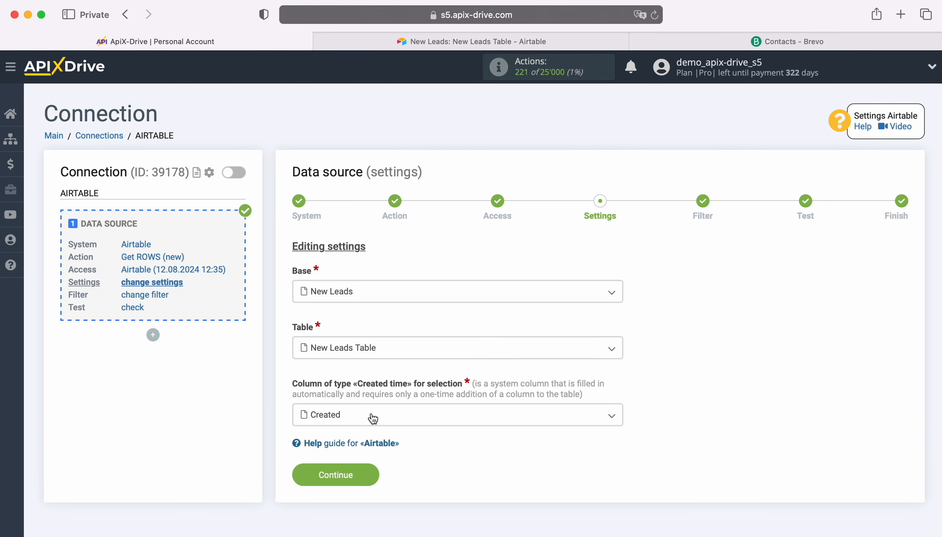
pyautogui.click(457, 414)
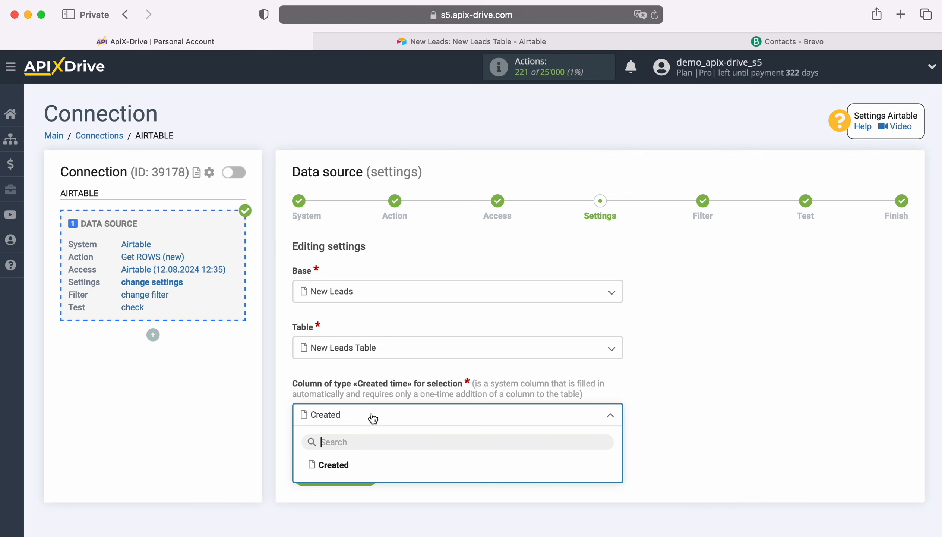
pyautogui.click(472, 41)
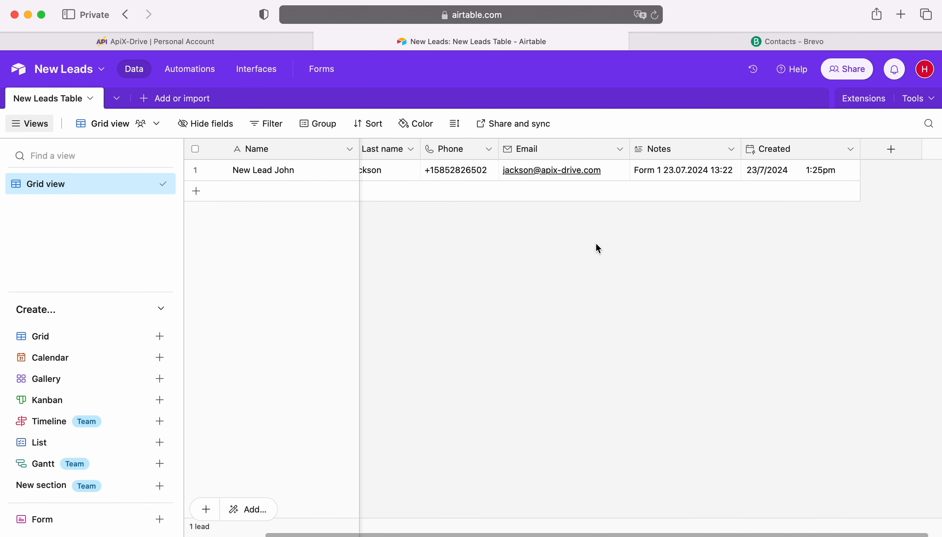
# - Browse Airtable's add-field types without adding one, then return to ApiX-Drive
pyautogui.click(891, 148)
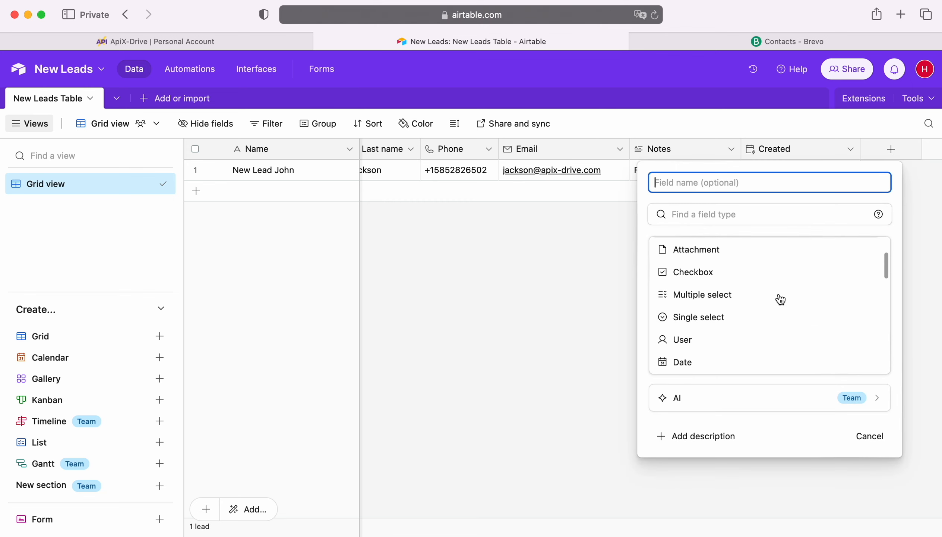
pyautogui.scroll(-3)
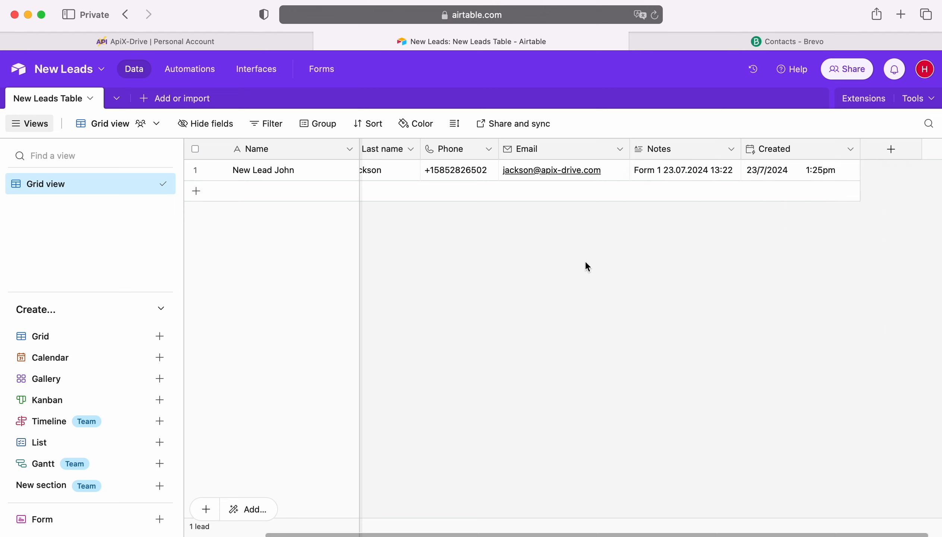
pyautogui.moveTo(787, 224)
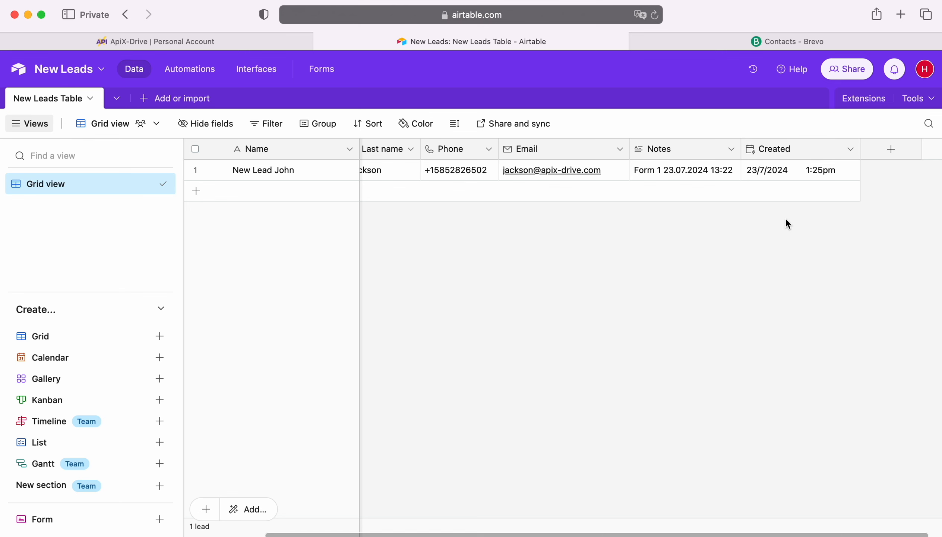
pyautogui.moveTo(166, 61)
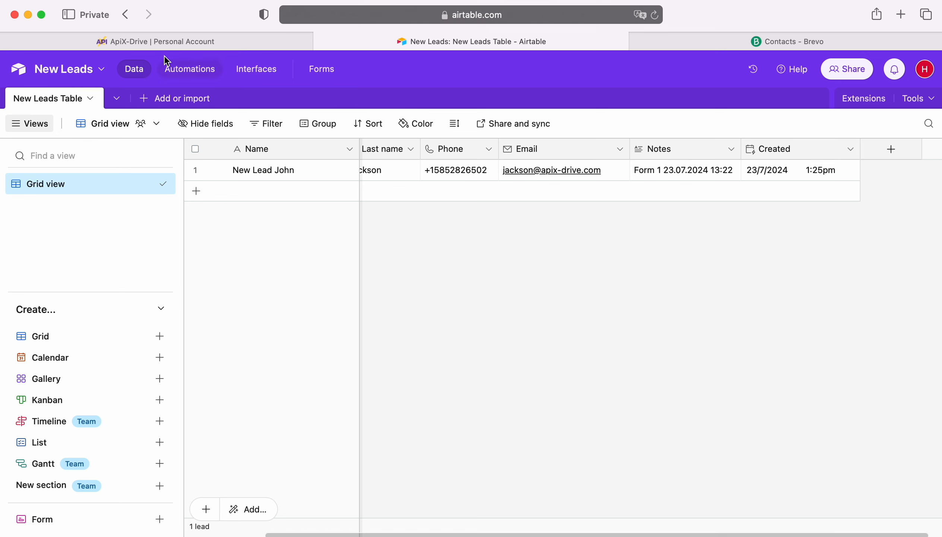
pyautogui.click(155, 41)
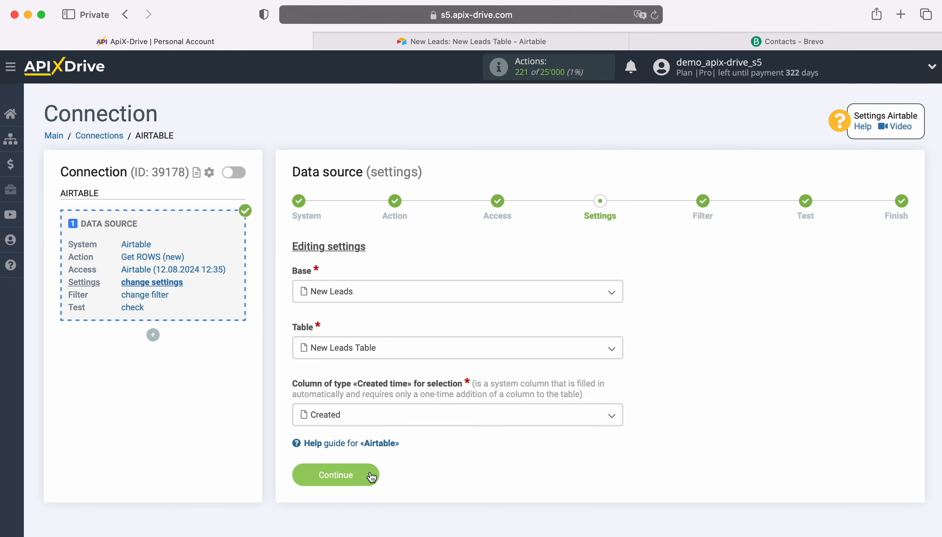
# - Confirm the source settings, skip filtering and accept the John Jackson test row
pyautogui.click(335, 474)
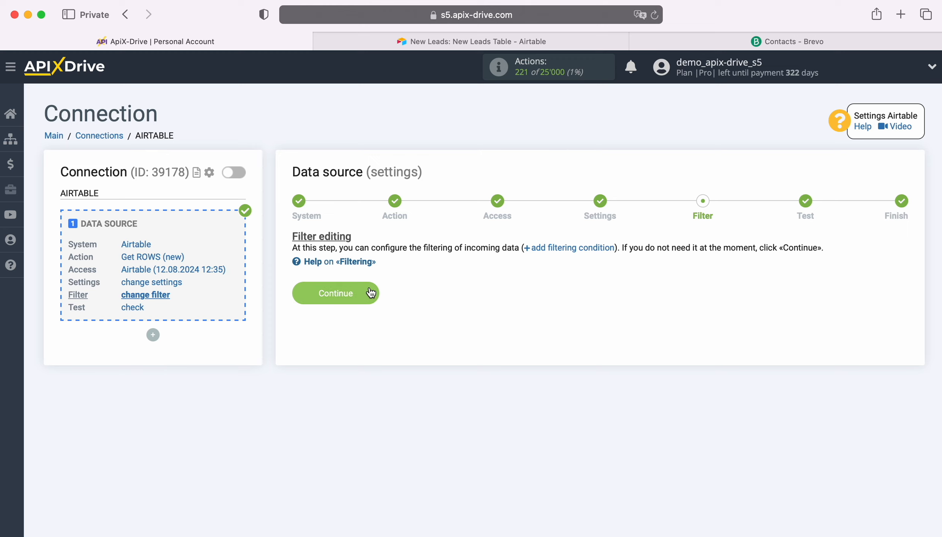
pyautogui.click(336, 293)
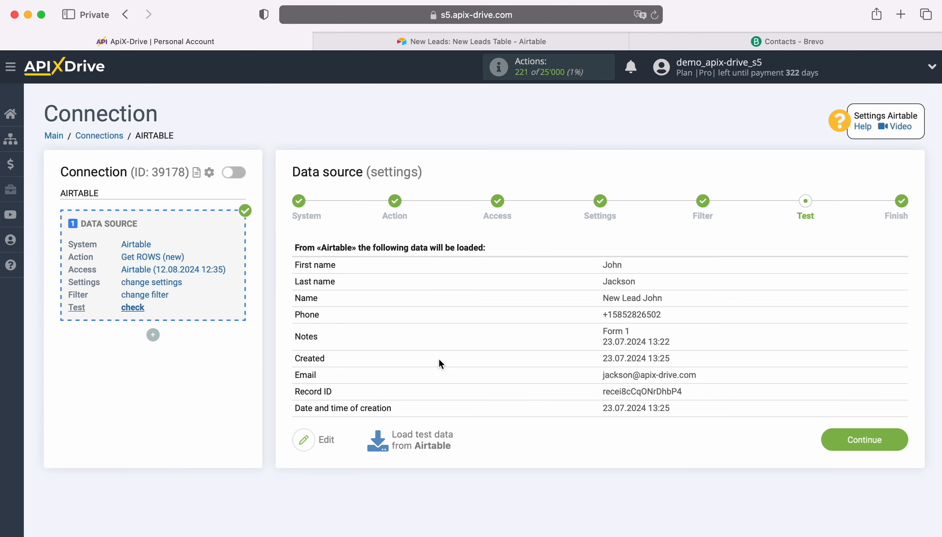
pyautogui.click(863, 439)
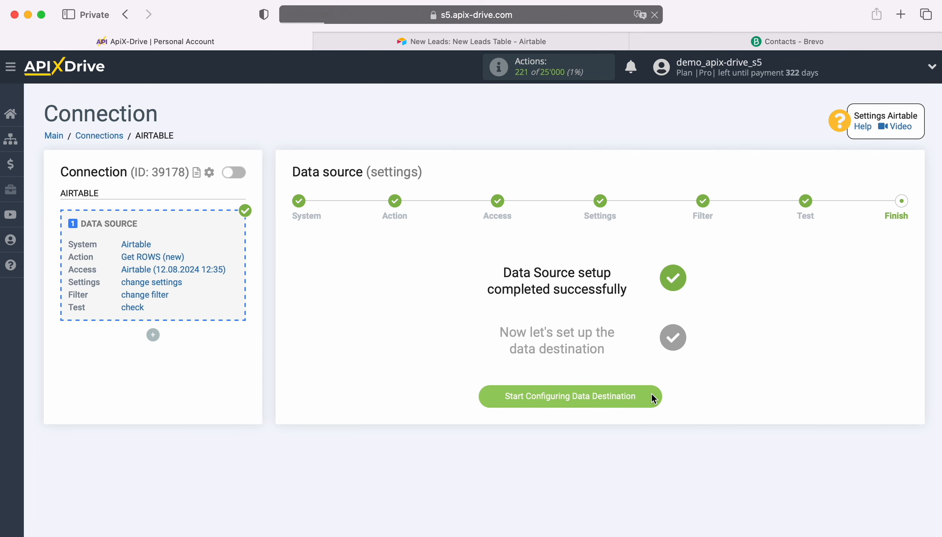
# - Set Brevo as the destination system with the Add / Update CONTACT action
pyautogui.click(569, 395)
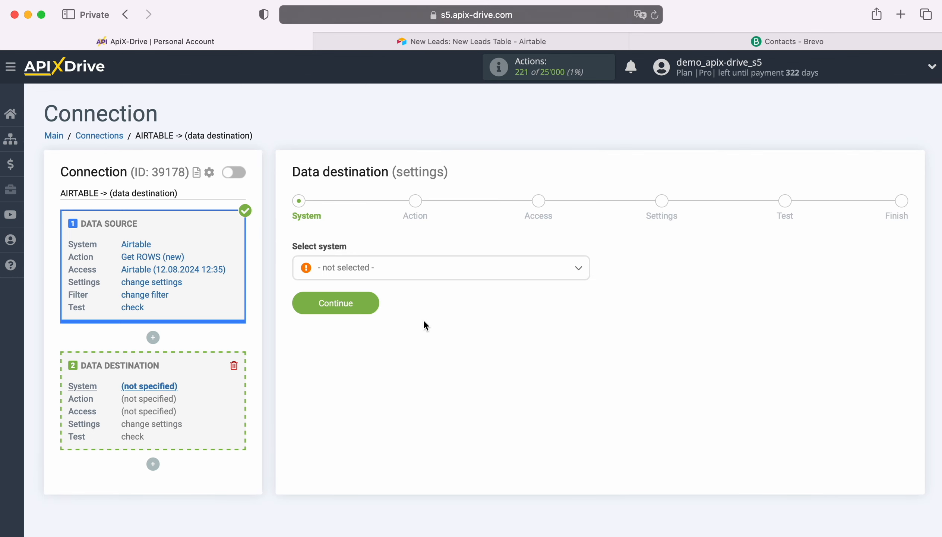
pyautogui.click(440, 268)
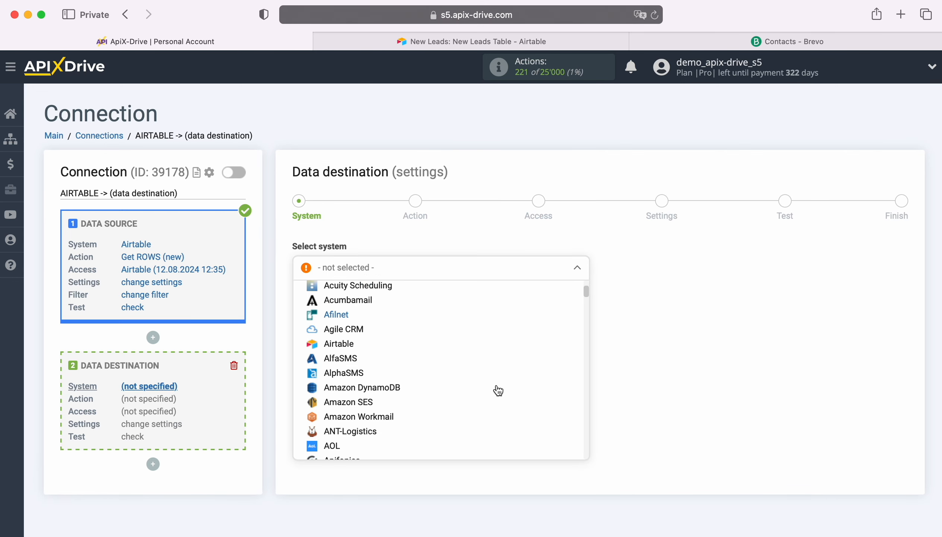
pyautogui.scroll(-3)
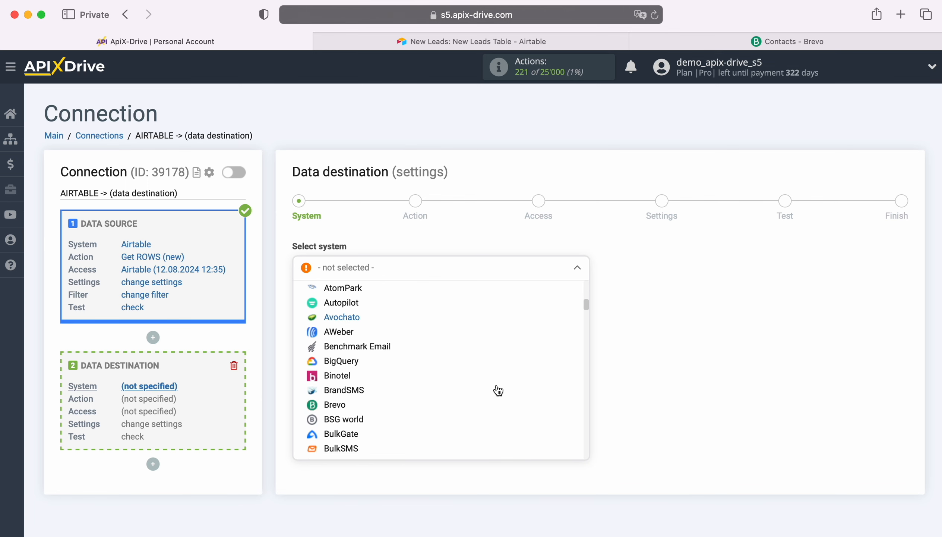
pyautogui.click(335, 404)
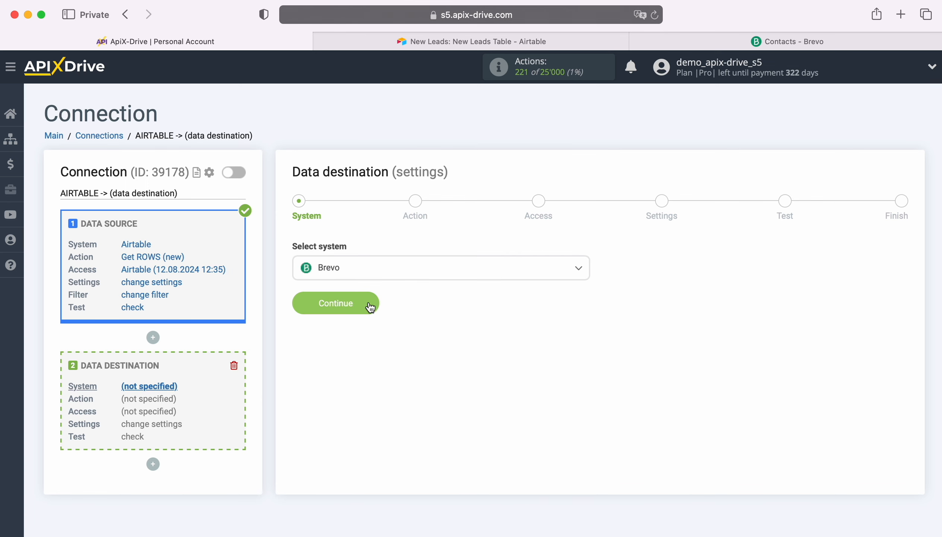
pyautogui.click(335, 302)
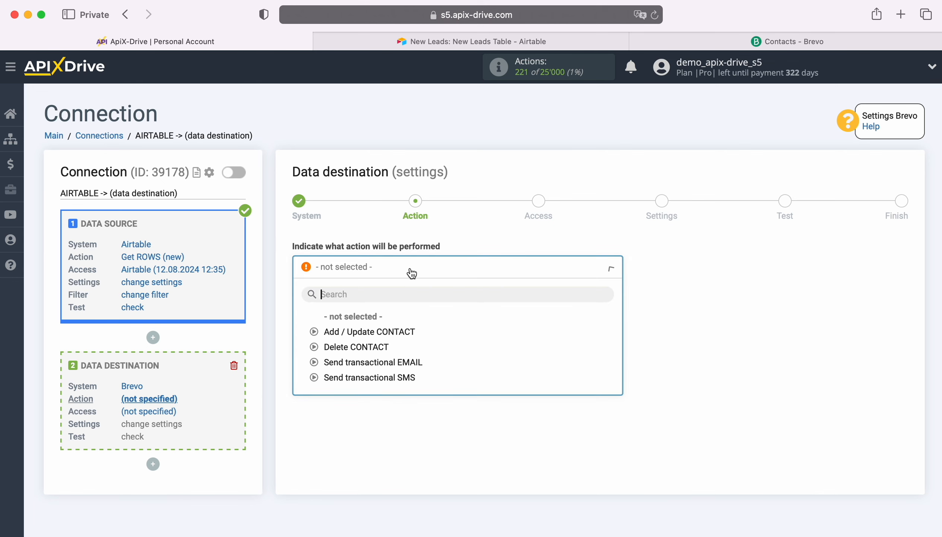
pyautogui.click(368, 331)
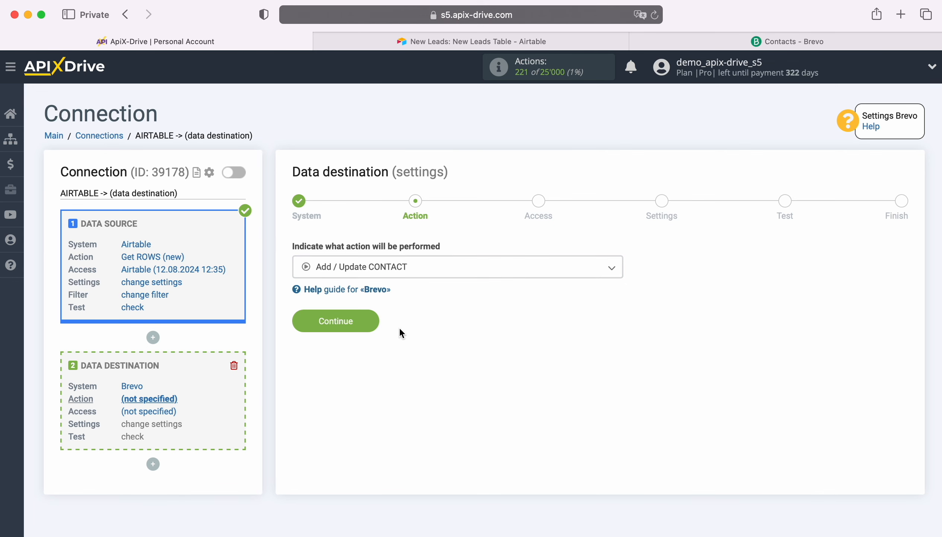
pyautogui.click(336, 320)
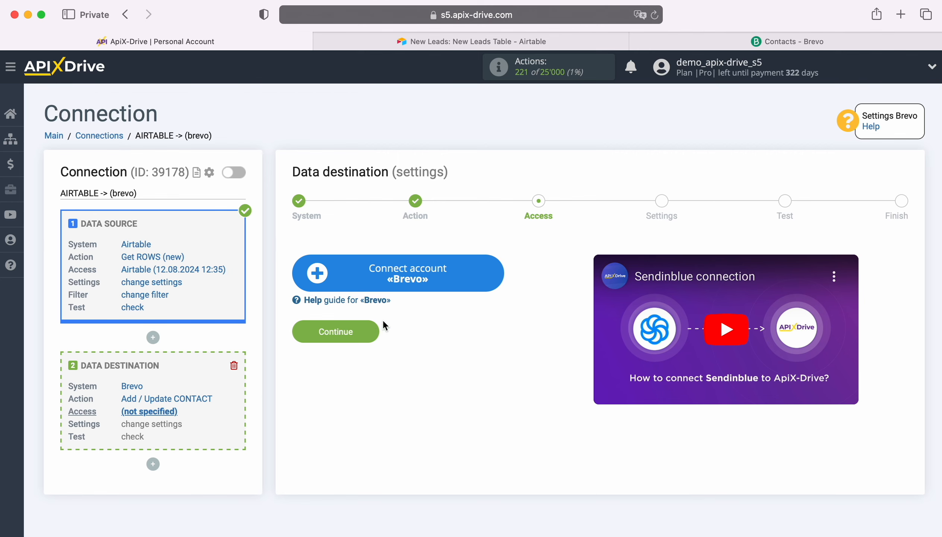
# - Start connecting a Brevo account and switch to the Brevo tab for its API key
pyautogui.click(397, 272)
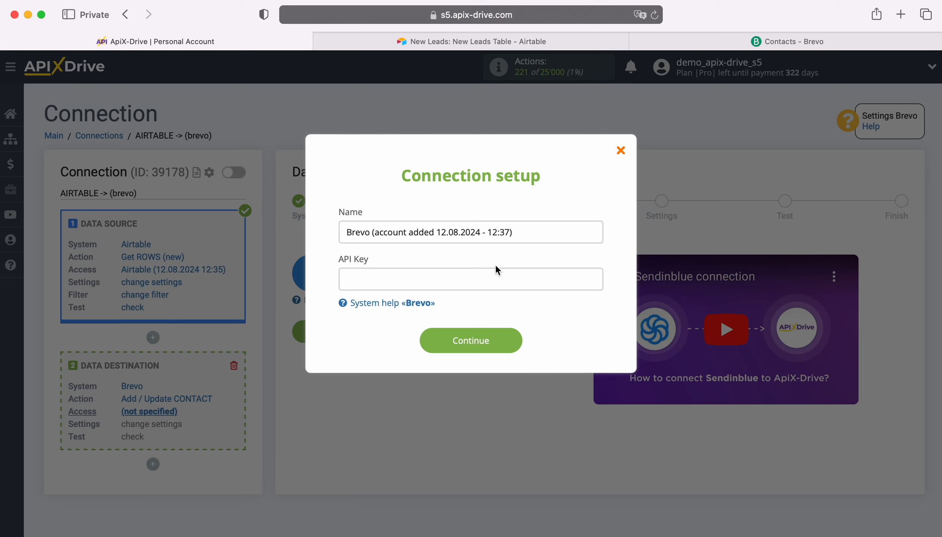
pyautogui.click(790, 42)
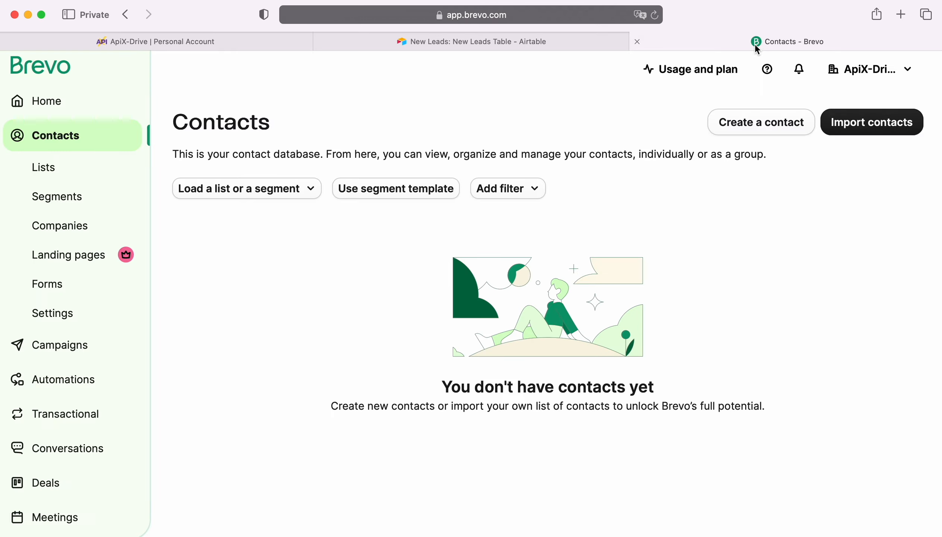
# - Reach Brevo's SMTP & API settings and start creating a new API key
pyautogui.click(867, 69)
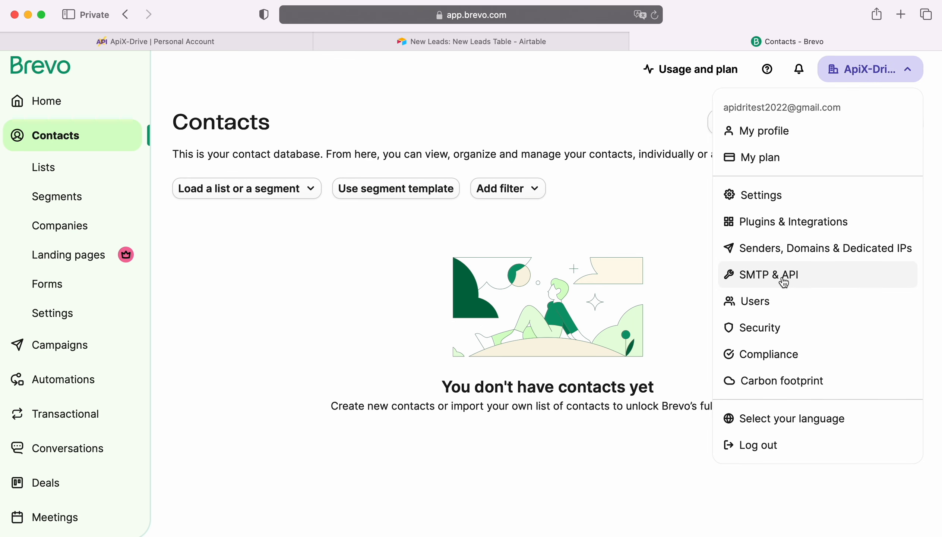
pyautogui.click(770, 274)
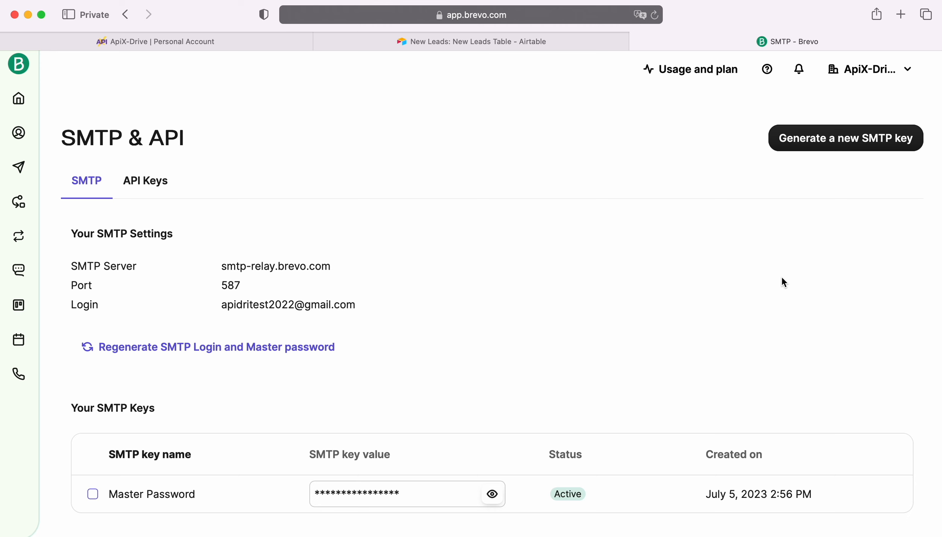
pyautogui.click(144, 180)
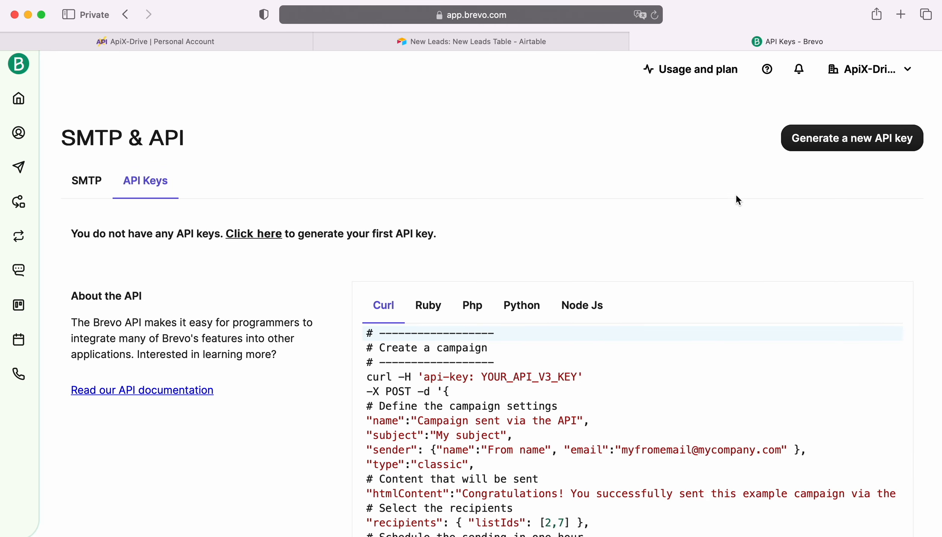
pyautogui.click(851, 138)
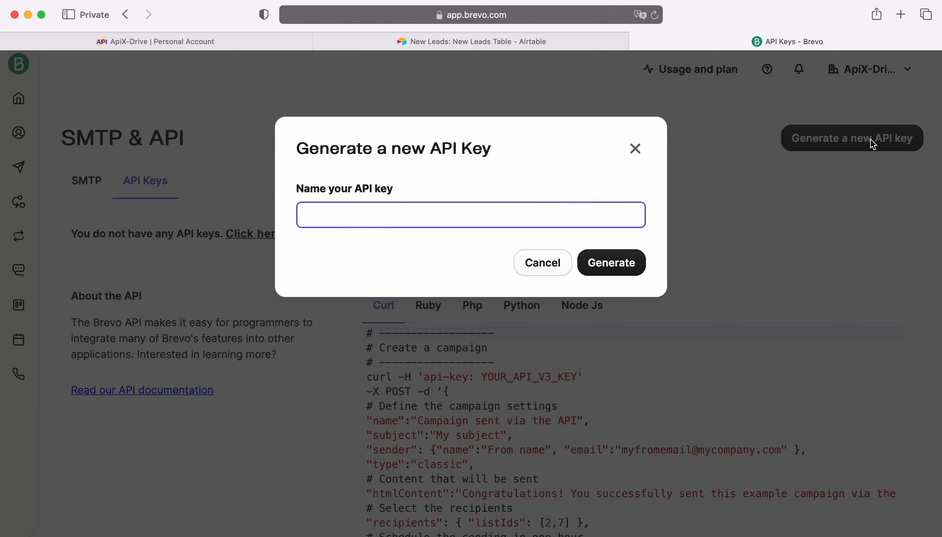
# - Generate an API key named 'New Leads' and copy it for the connection
pyautogui.write('New')
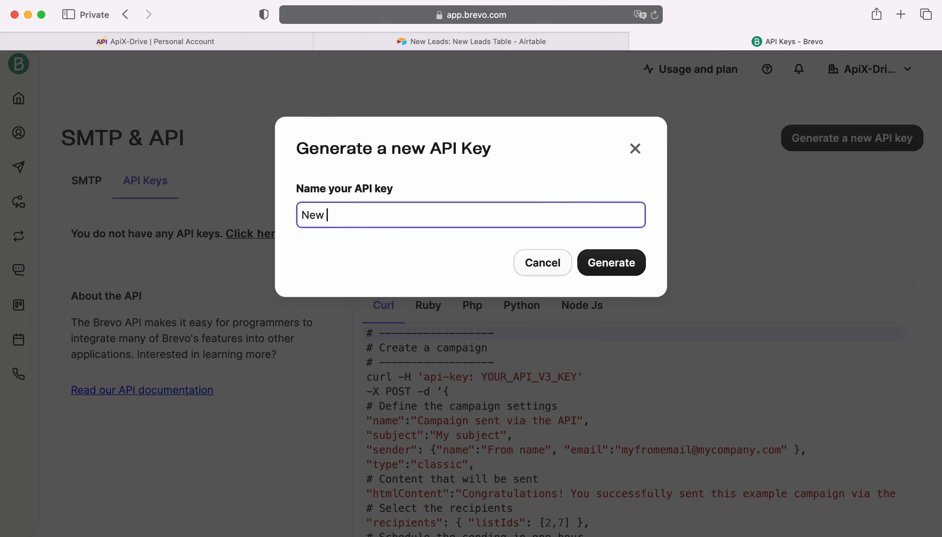
pyautogui.write('Leads')
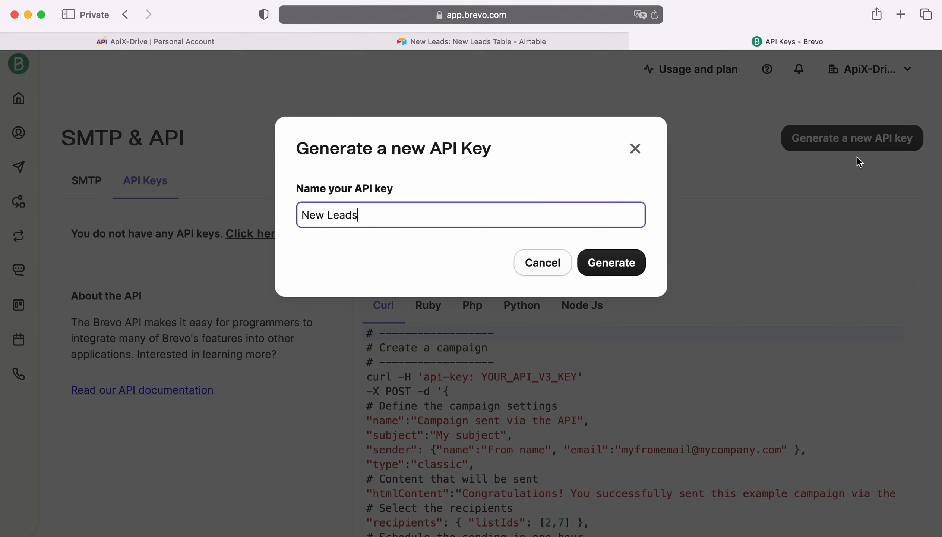
pyautogui.click(610, 263)
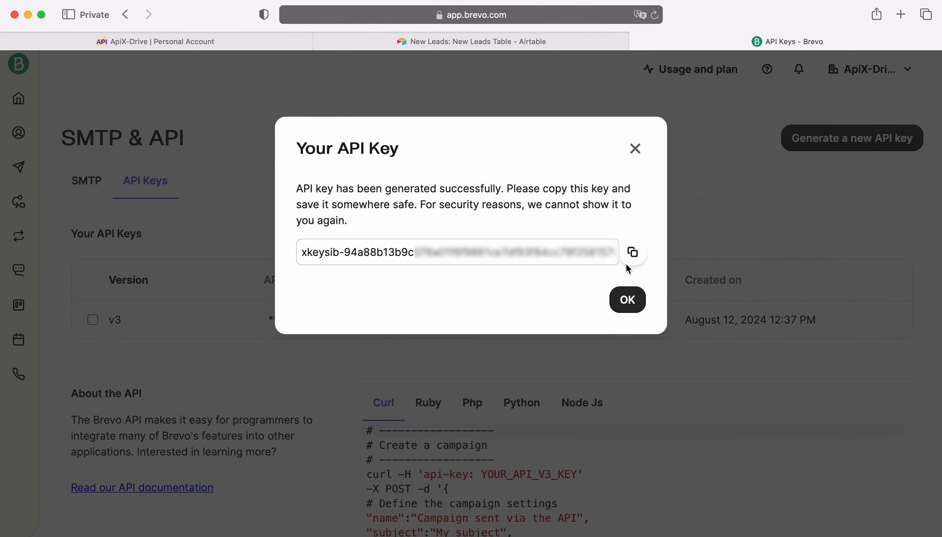
pyautogui.click(632, 251)
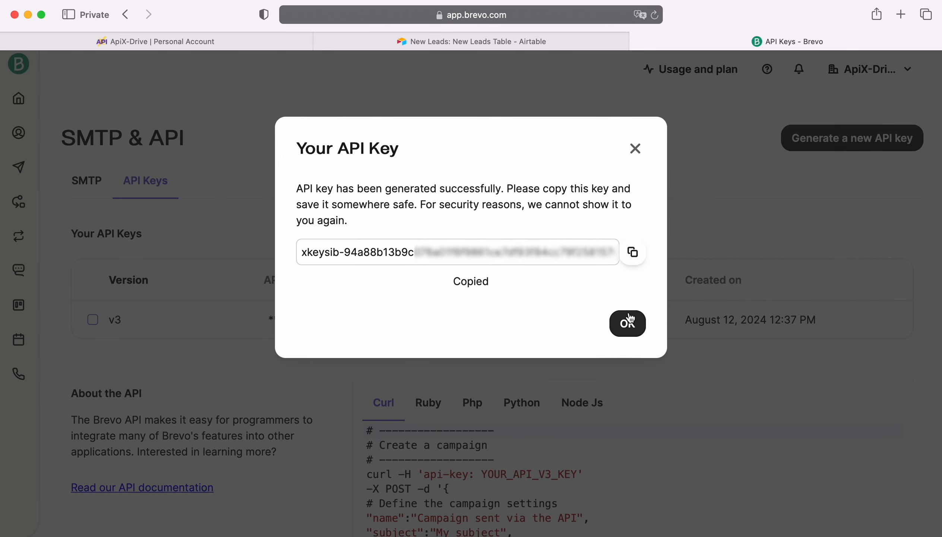
pyautogui.rightClick(470, 278)
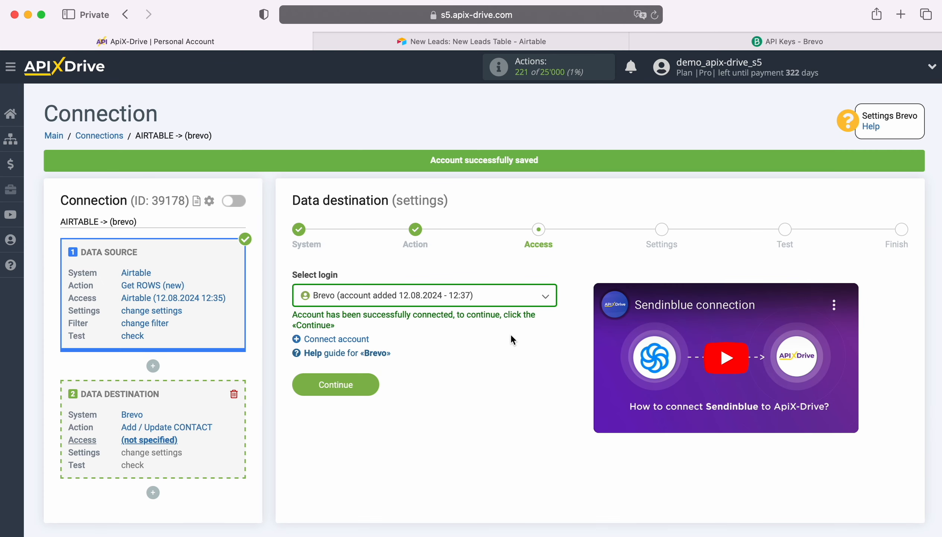
# - Use the Brevo account added 12.08.2024 - 12:37 as the destination login and continue
pyautogui.click(423, 295)
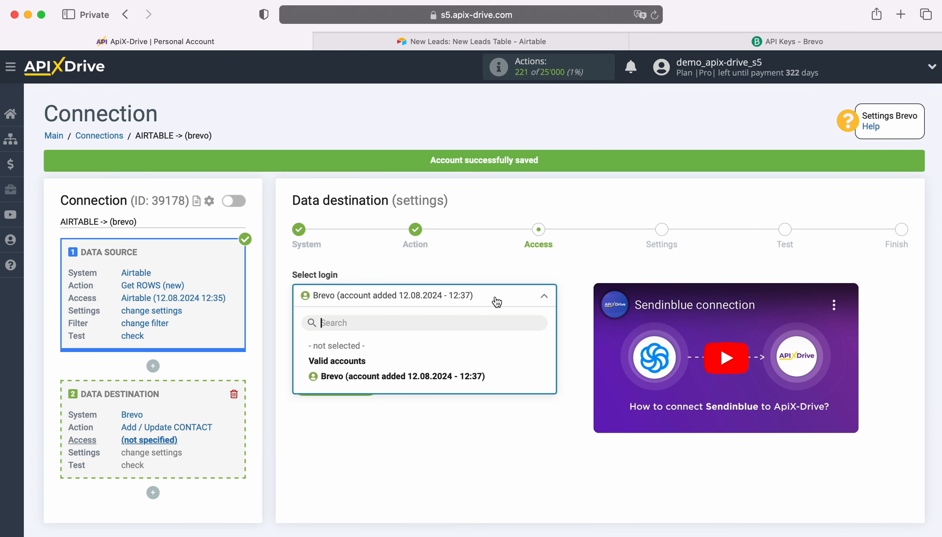
pyautogui.click(396, 375)
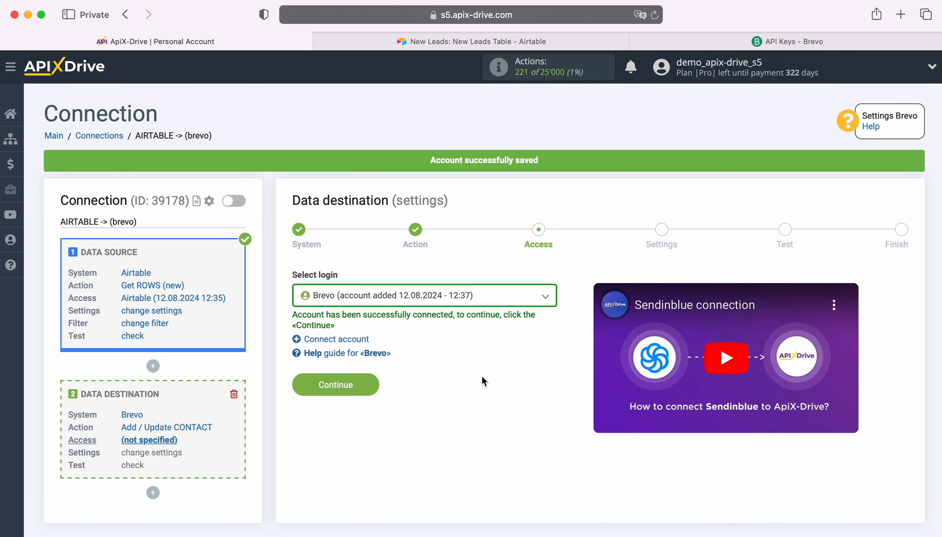
pyautogui.click(335, 384)
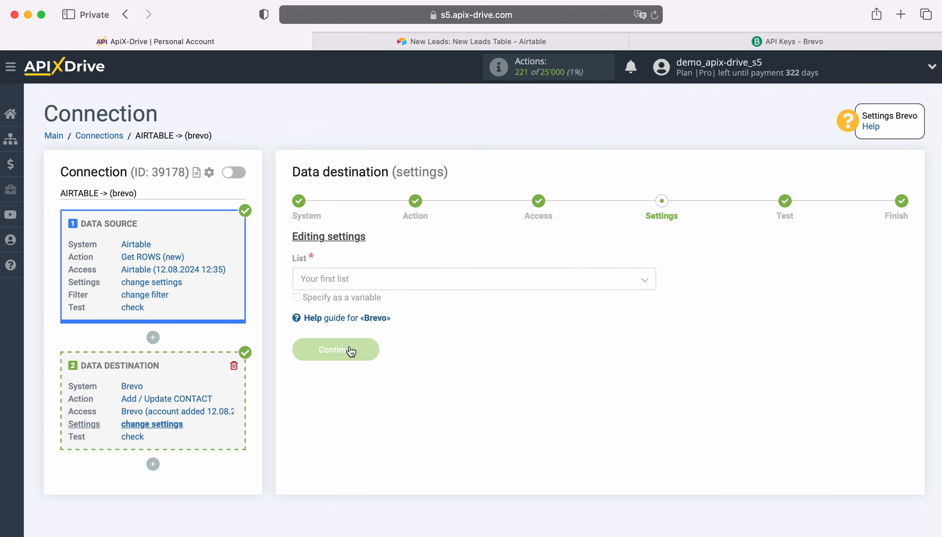
# - Choose Your first list and map Airtable Email and First name to E-mail and FIRSTNAME
pyautogui.click(336, 349)
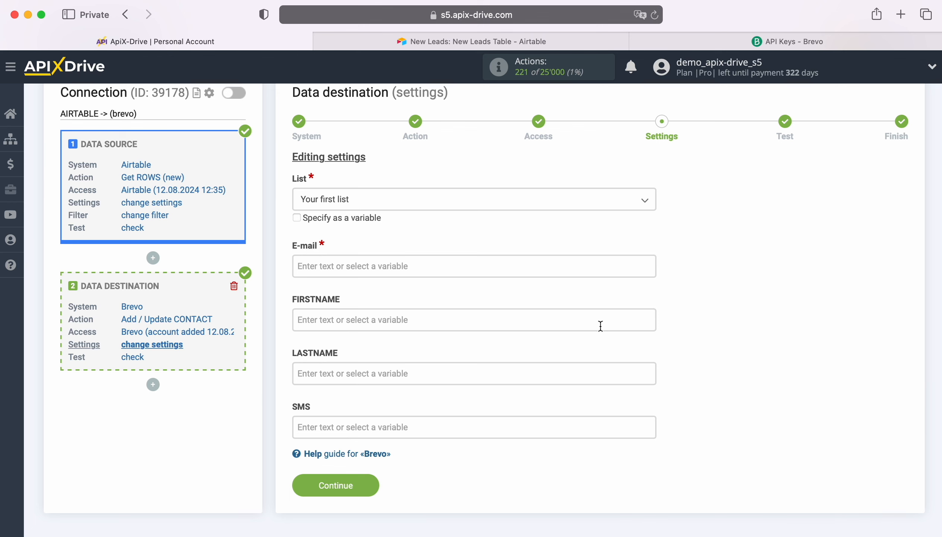
pyautogui.click(473, 265)
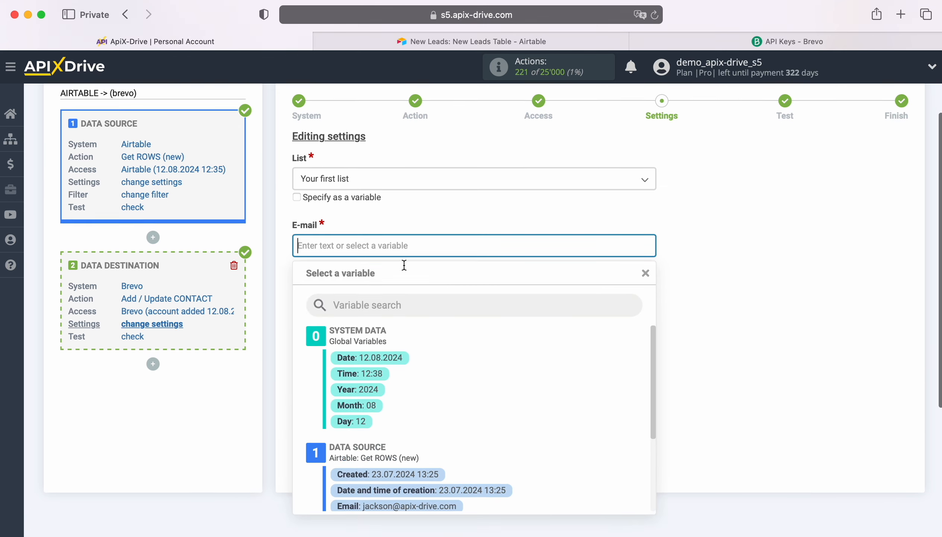
pyautogui.scroll(-3)
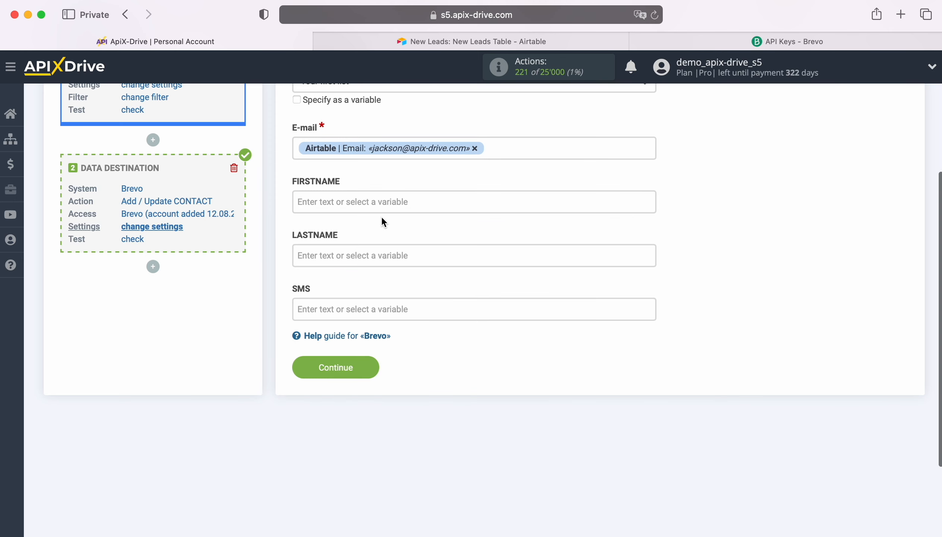
pyautogui.click(473, 201)
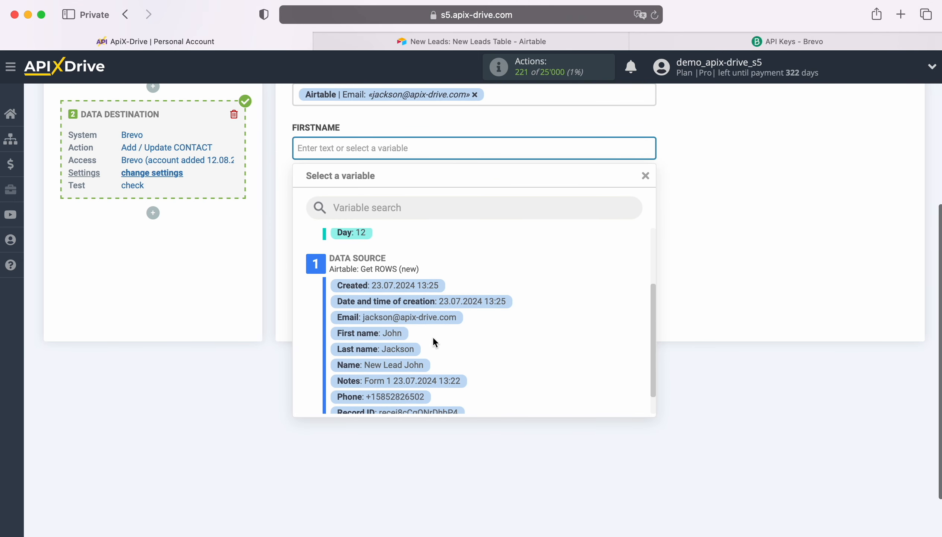
pyautogui.click(370, 333)
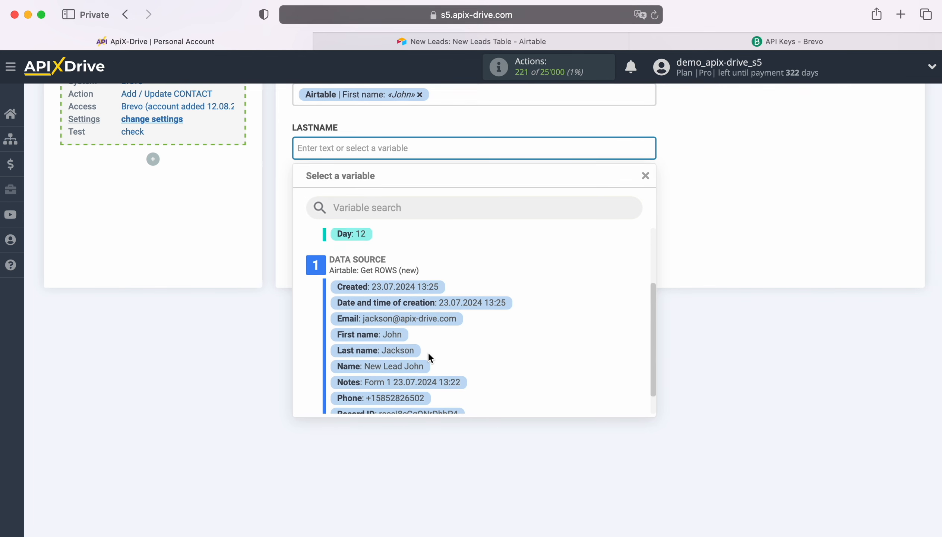
# - Map Airtable Last name and Phone to LASTNAME and SMS
pyautogui.click(376, 351)
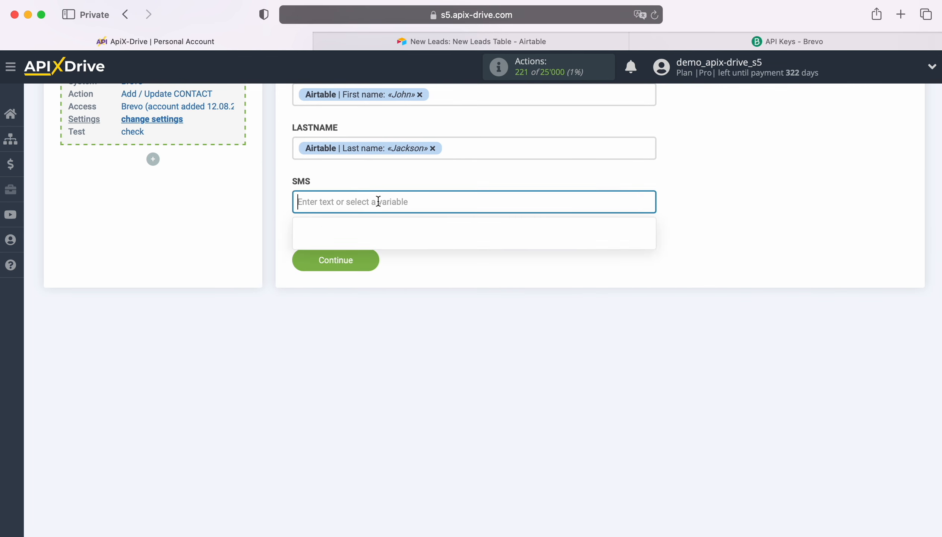
pyautogui.click(473, 201)
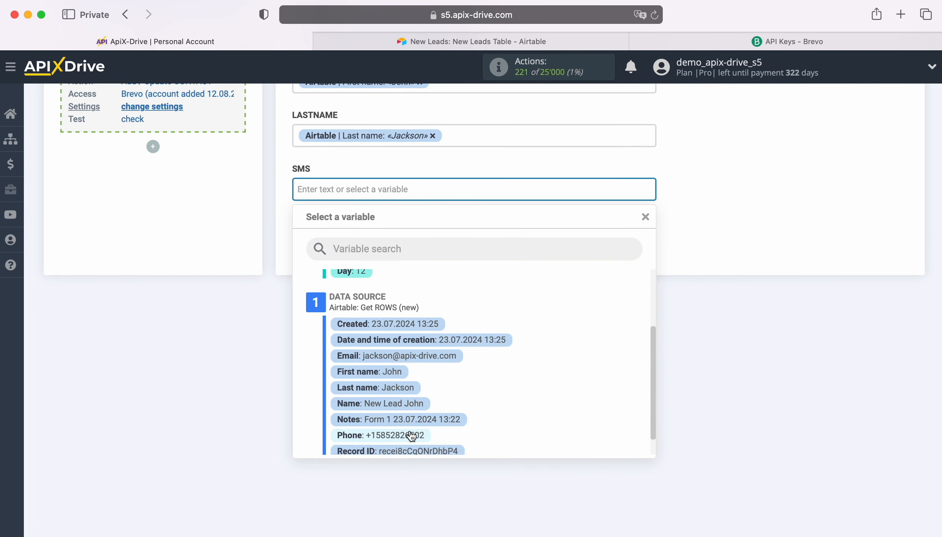
pyautogui.click(380, 435)
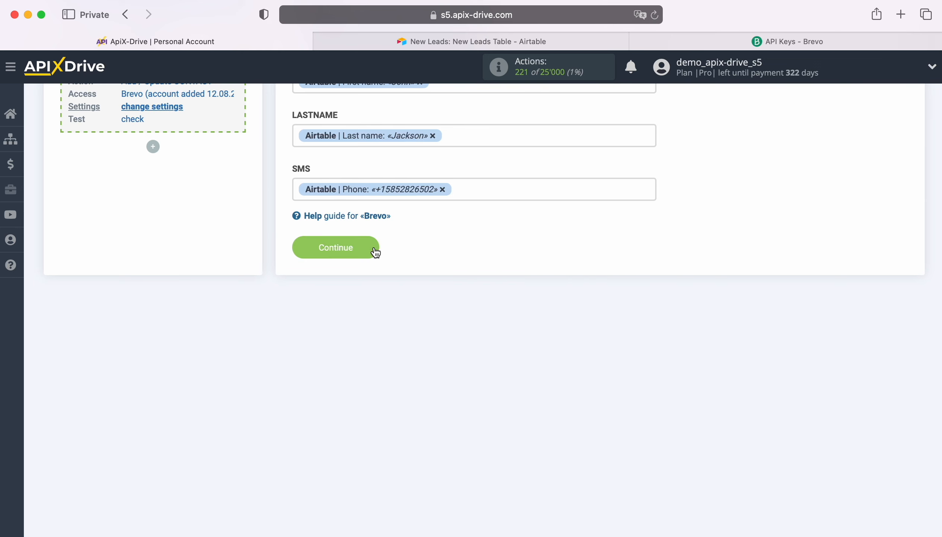
# - Send the John Jackson test contact to Brevo from the Test step
pyautogui.click(336, 247)
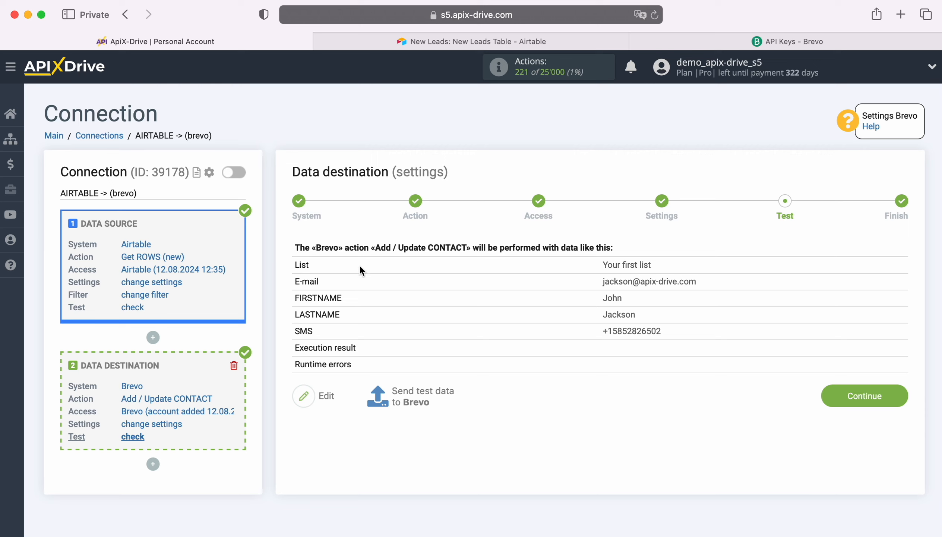
pyautogui.moveTo(330, 397)
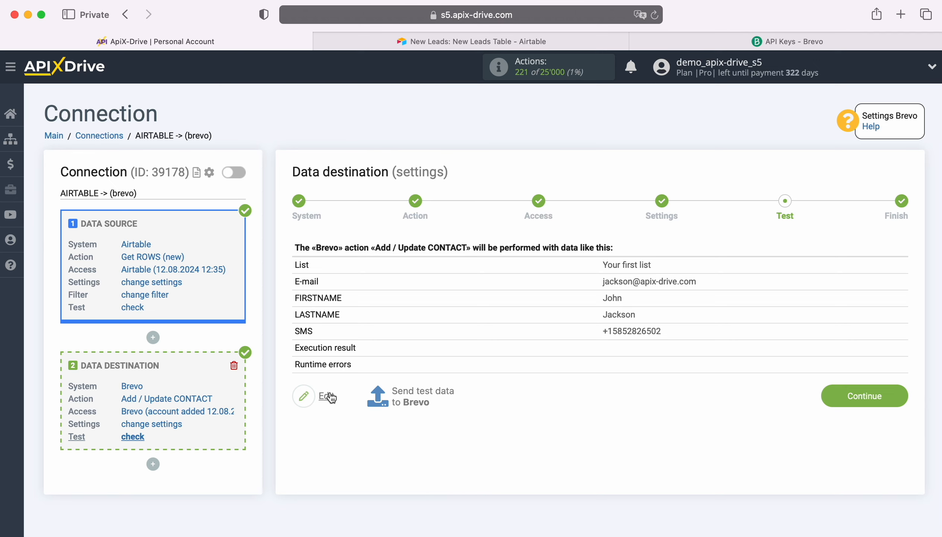
pyautogui.click(422, 396)
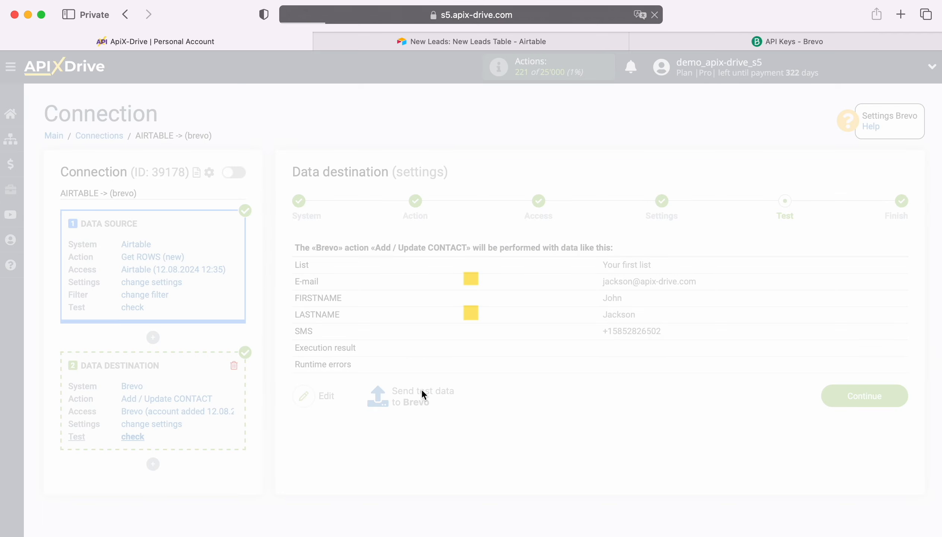
pyautogui.click(414, 395)
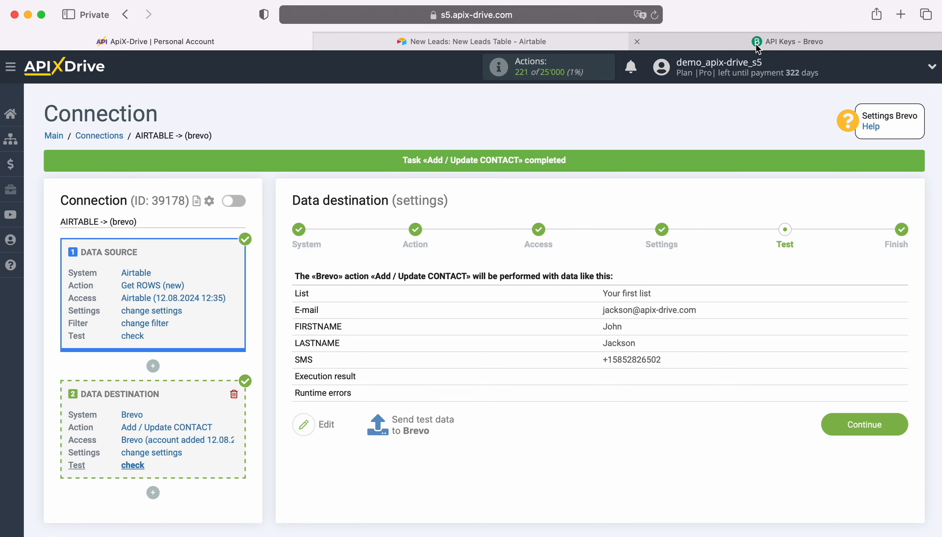
pyautogui.click(790, 42)
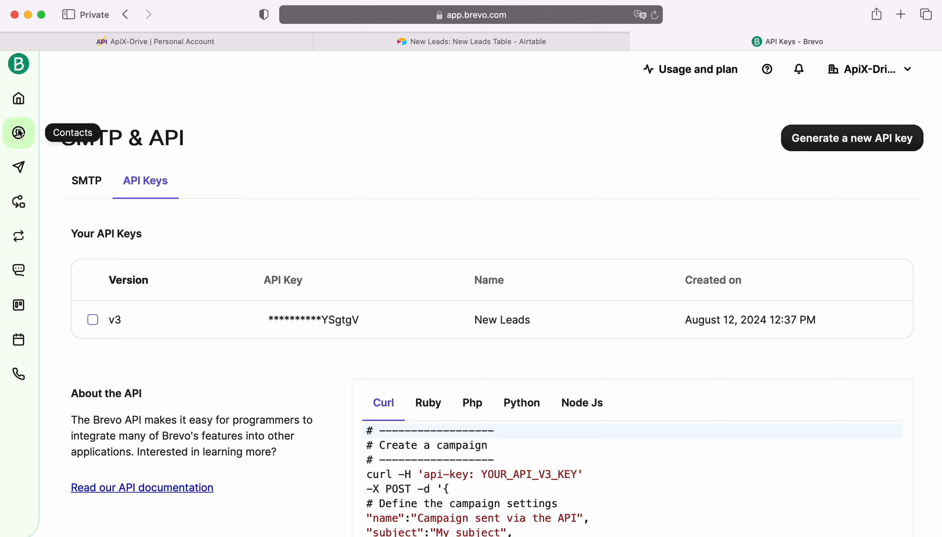
pyautogui.click(19, 132)
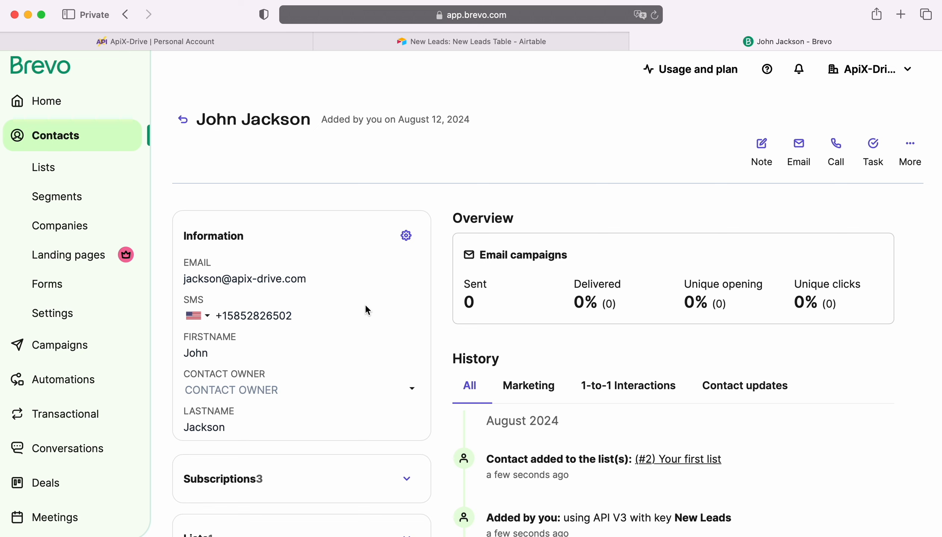
pyautogui.click(155, 41)
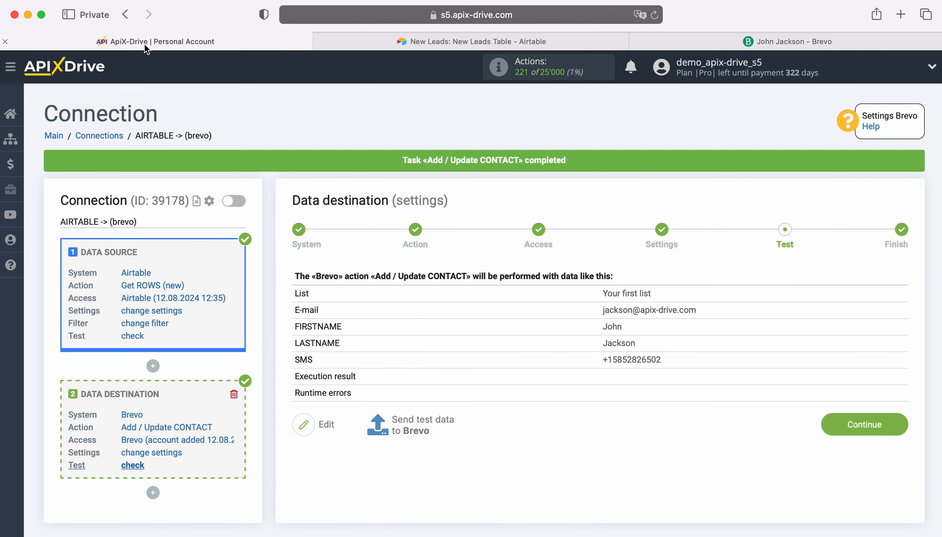
# - Finish the Brevo destination setup and enable auto-update every 10 minutes
pyautogui.click(863, 424)
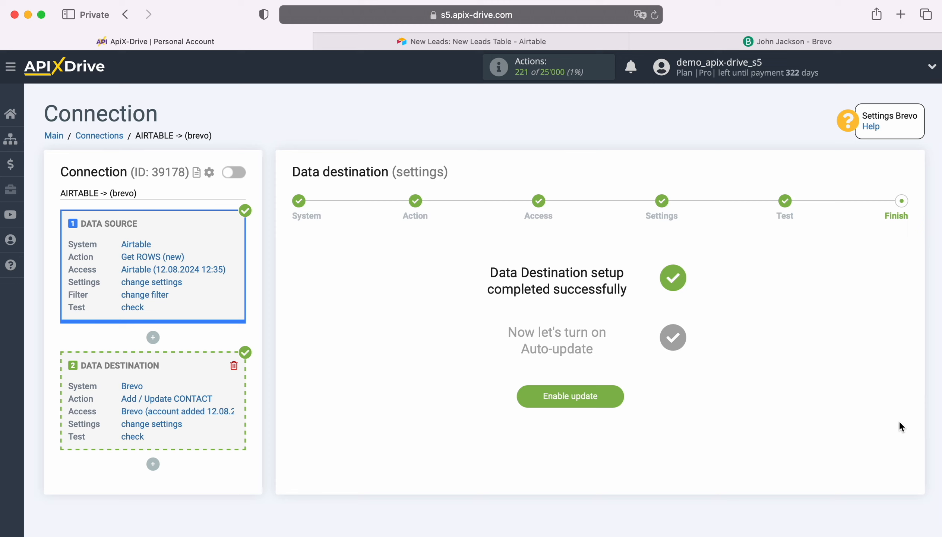
pyautogui.moveTo(627, 402)
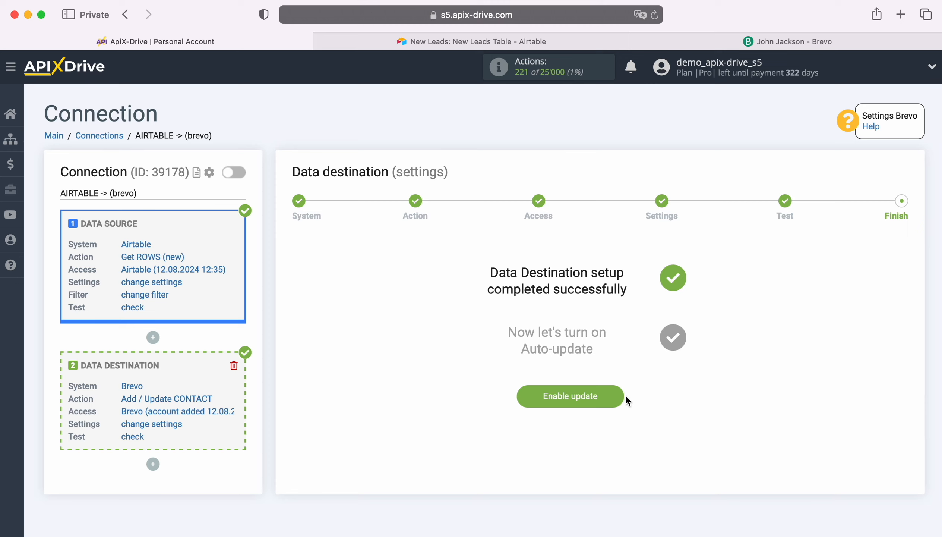
pyautogui.click(569, 396)
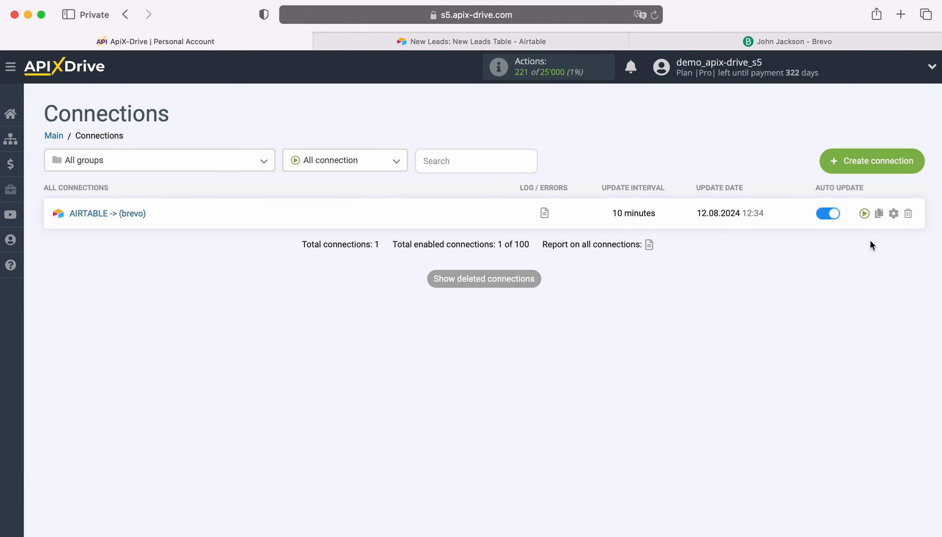